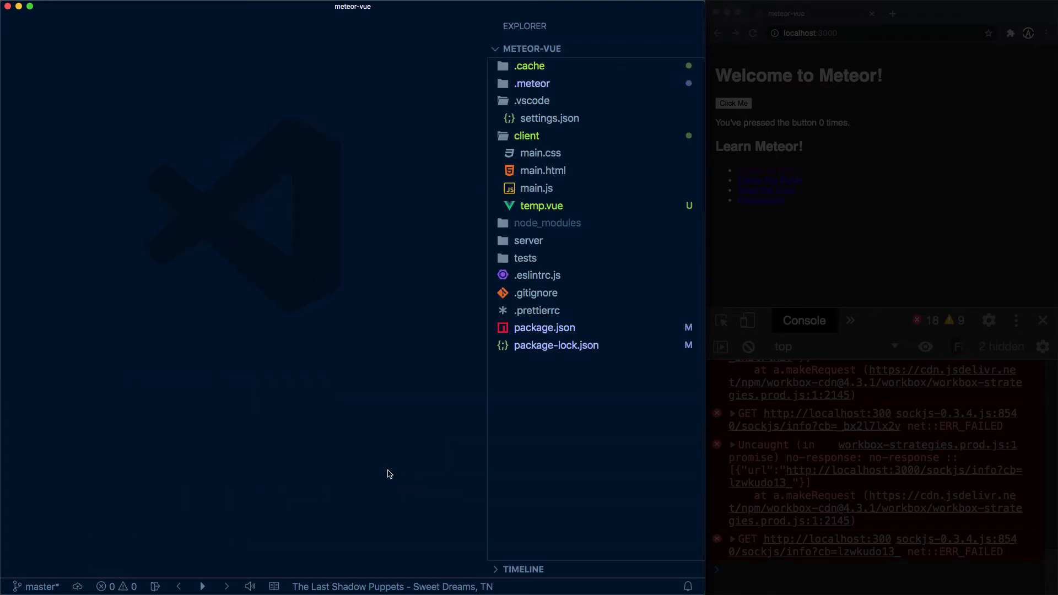
mouse_move(489, 394)
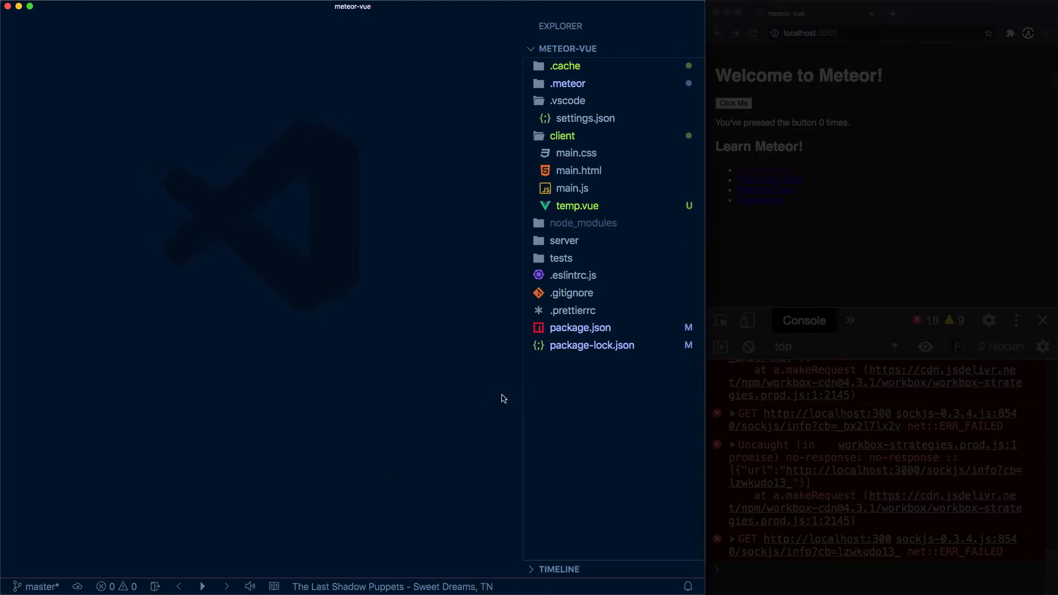
Step: Open client/main.js of the meteor-vue project in the editor
left_click(572, 188)
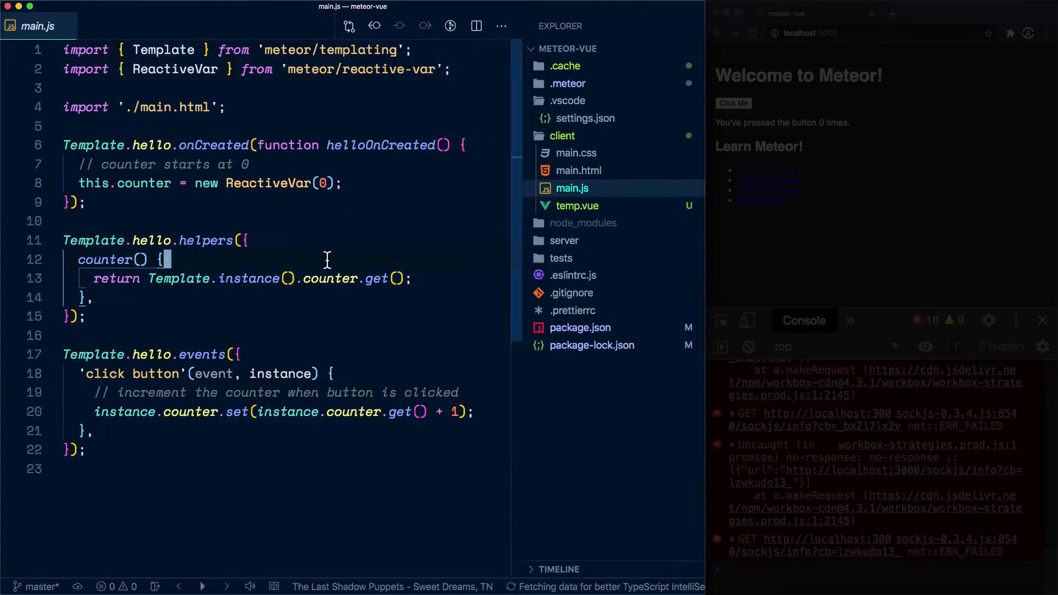
Step: Clear the default template code from main.js and switch to client/main.html
key("ctrl+a")
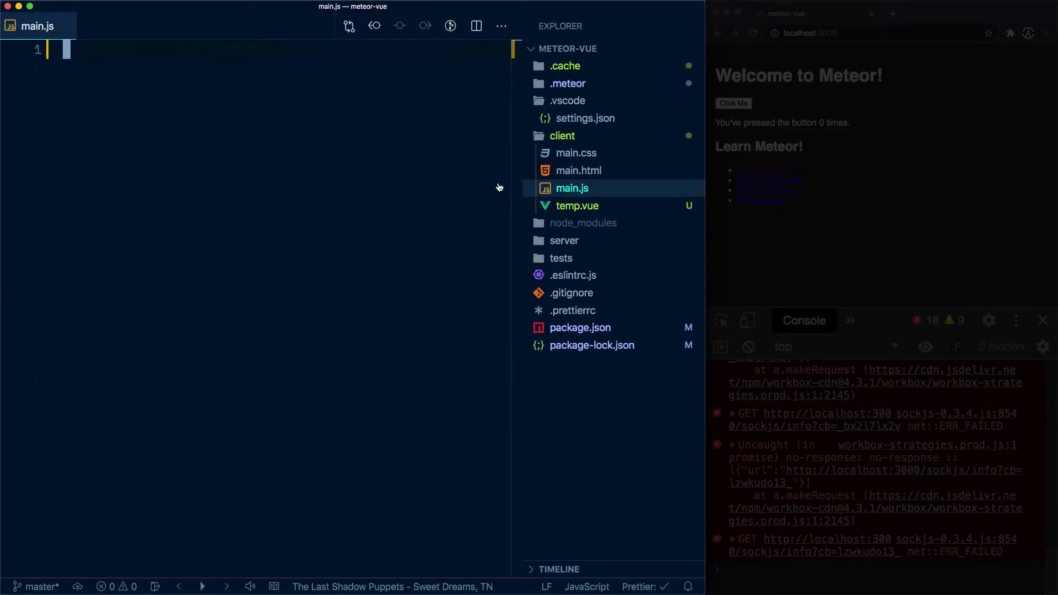
left_click(578, 170)
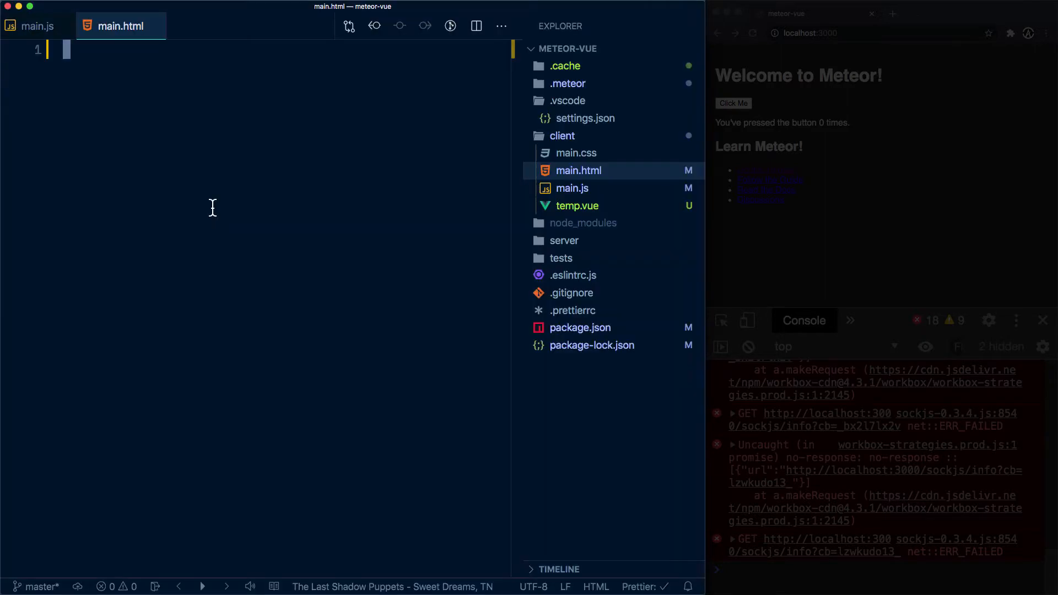
Step: Write a head with the title 'meteor-vue' in main.html
type("<head></head>")
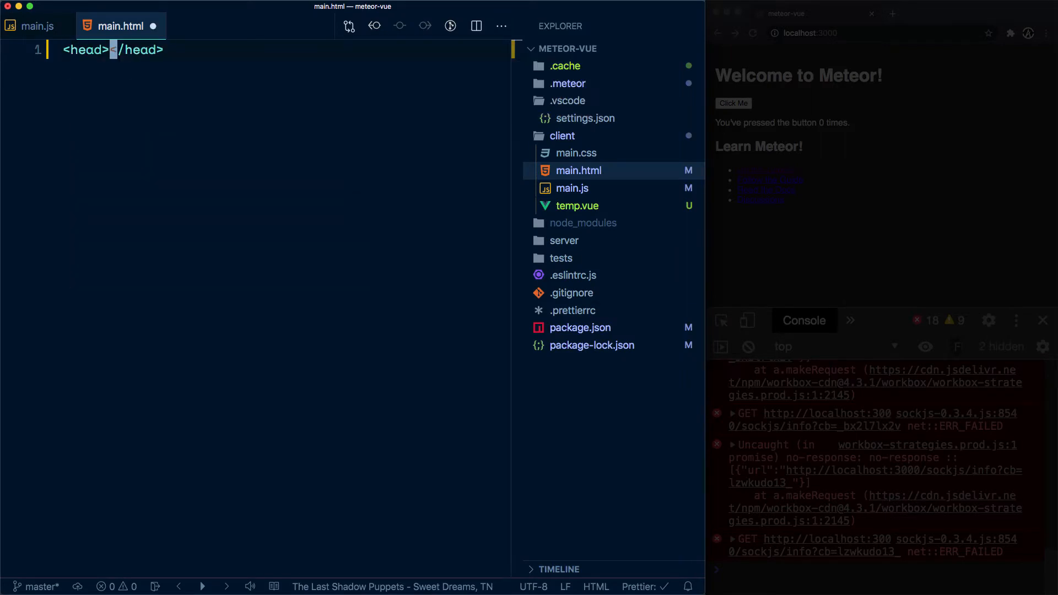
type("titl")
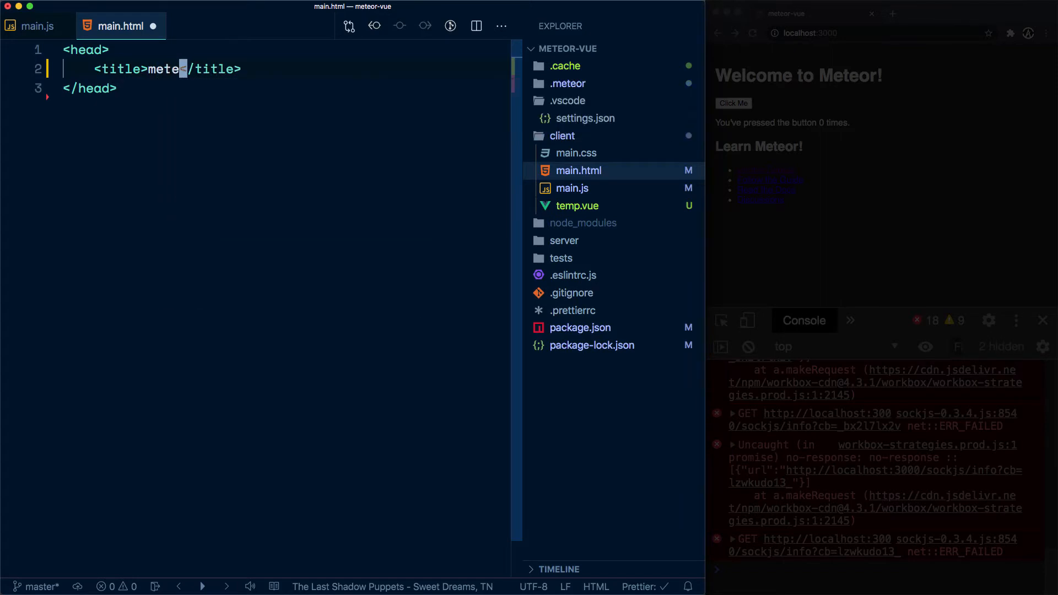
type("or-vue")
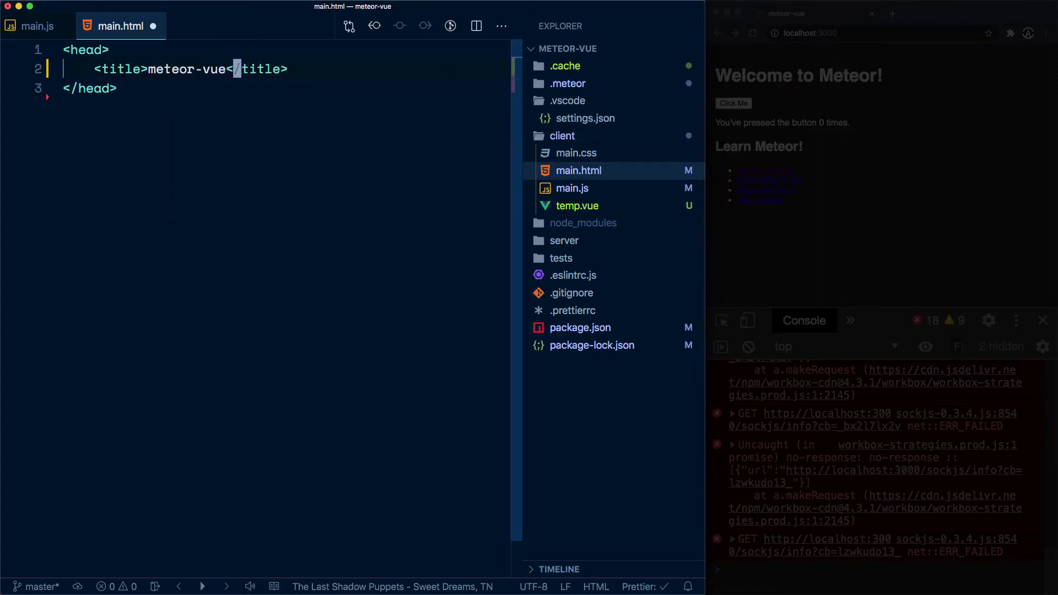
key("enter")
type("<body>")
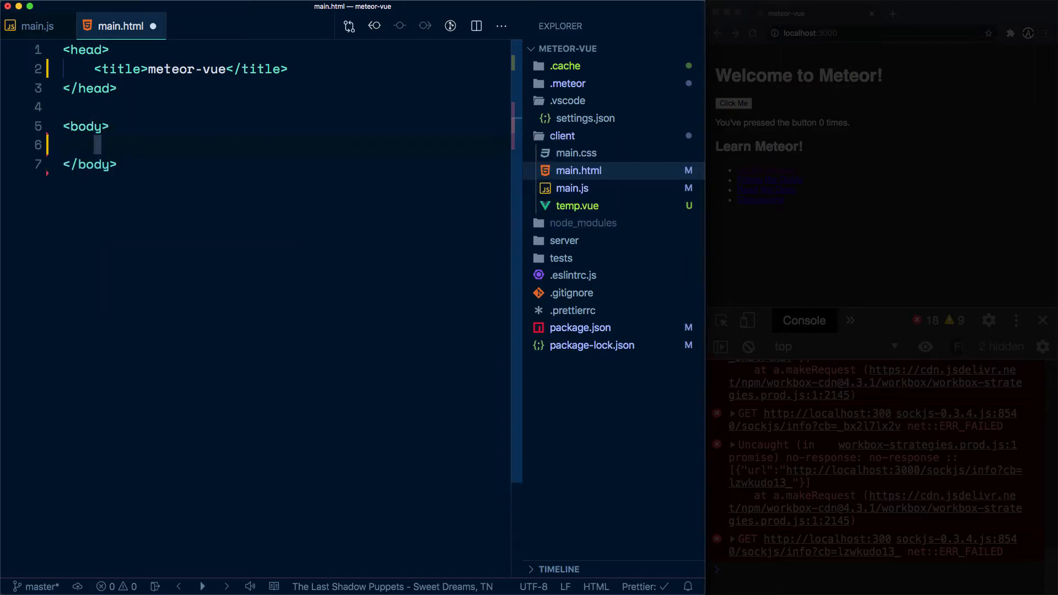
Step: Add a body with a 'Welcome to Meteor + Vue' h1 and a main element with id="app"
type("h1>Welcome to Meteor </h1>")
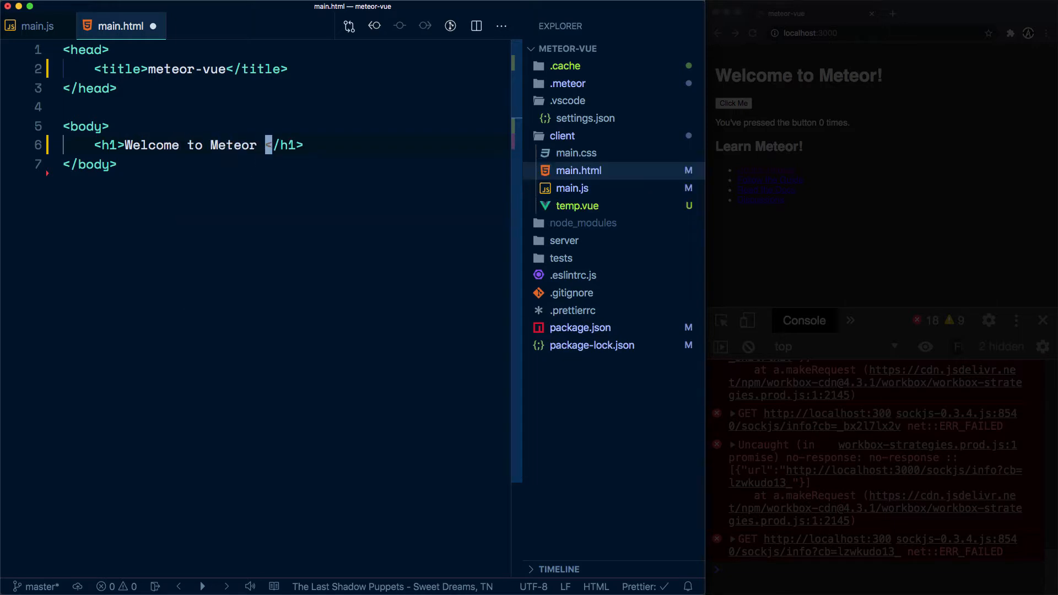
type("+ Vue")
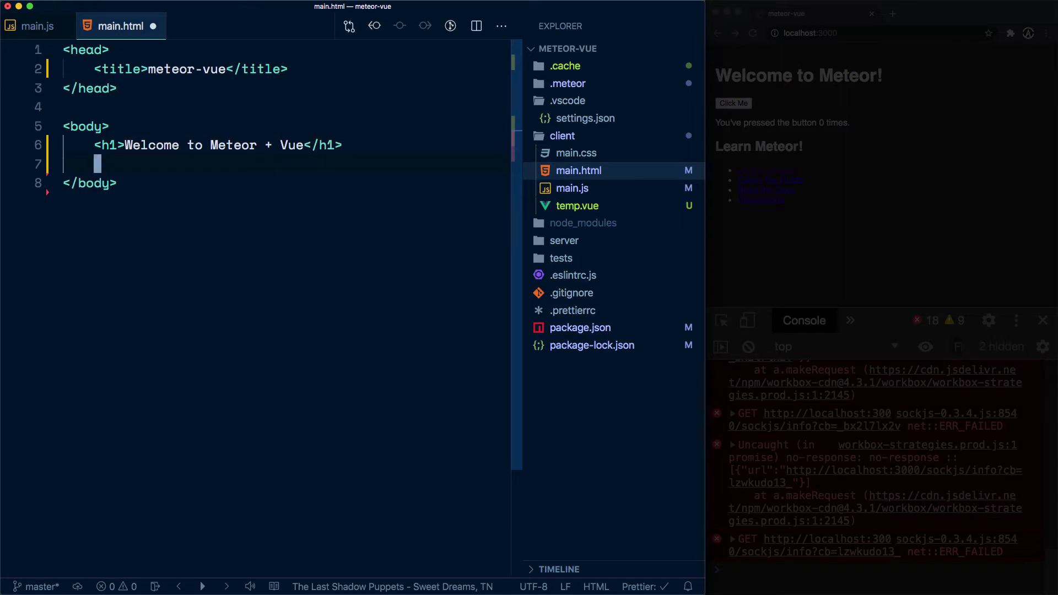
type("main></main>")
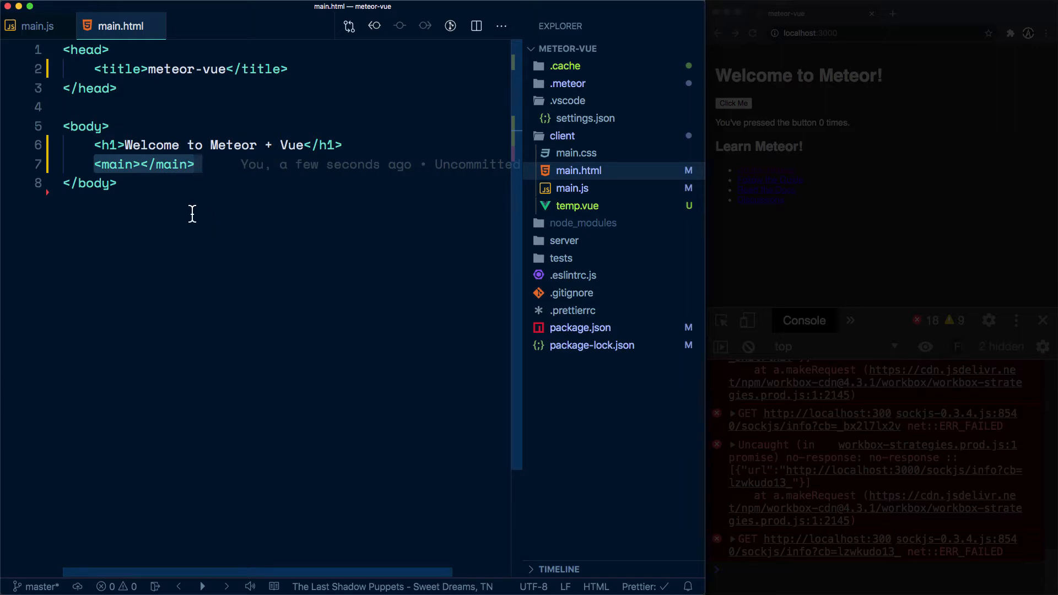
mouse_move(155, 206)
type("<div></div>")
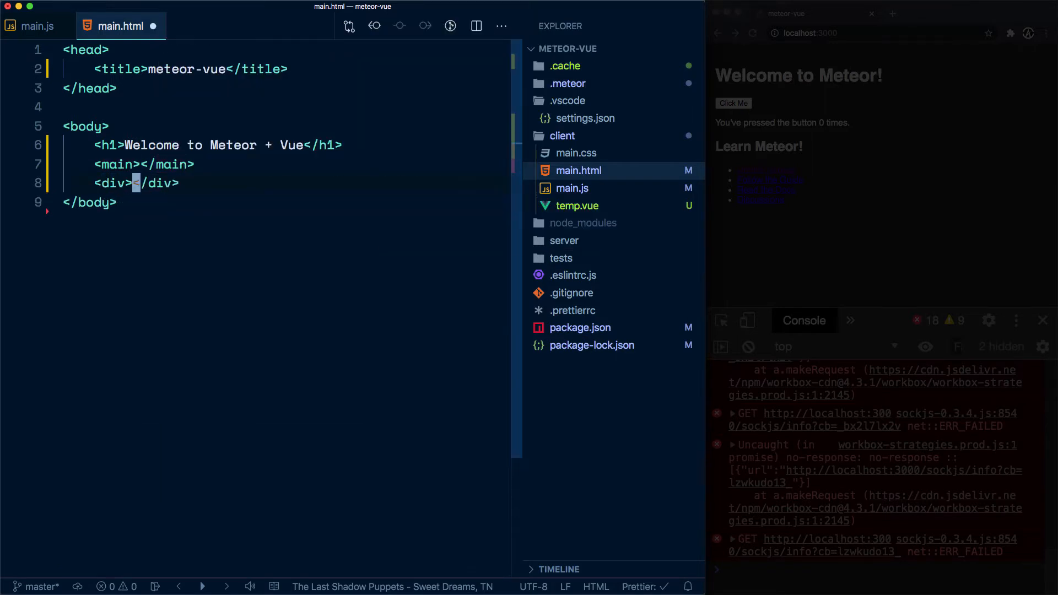
type("id=\"app\"")
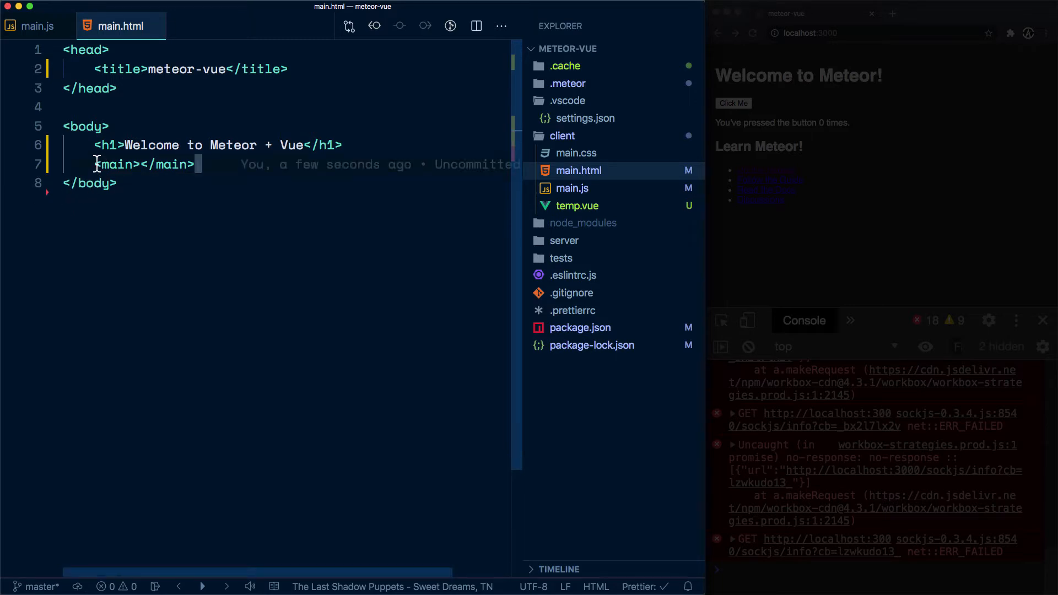
left_click(37, 25)
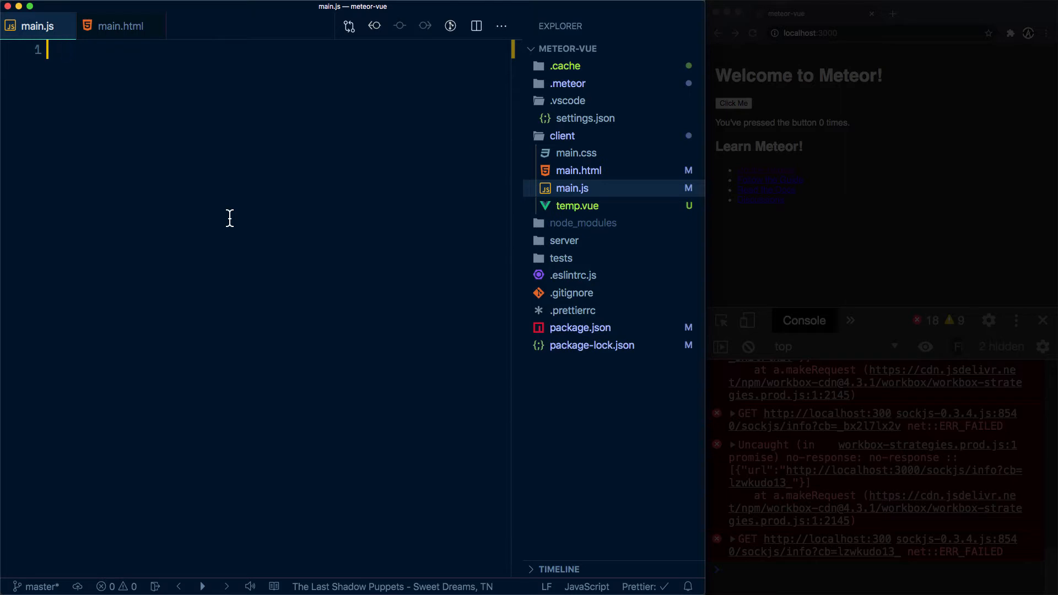
Step: Import Meteor from 'meteor/meteor' and Vue from 'vue' in main.js
type("imf")
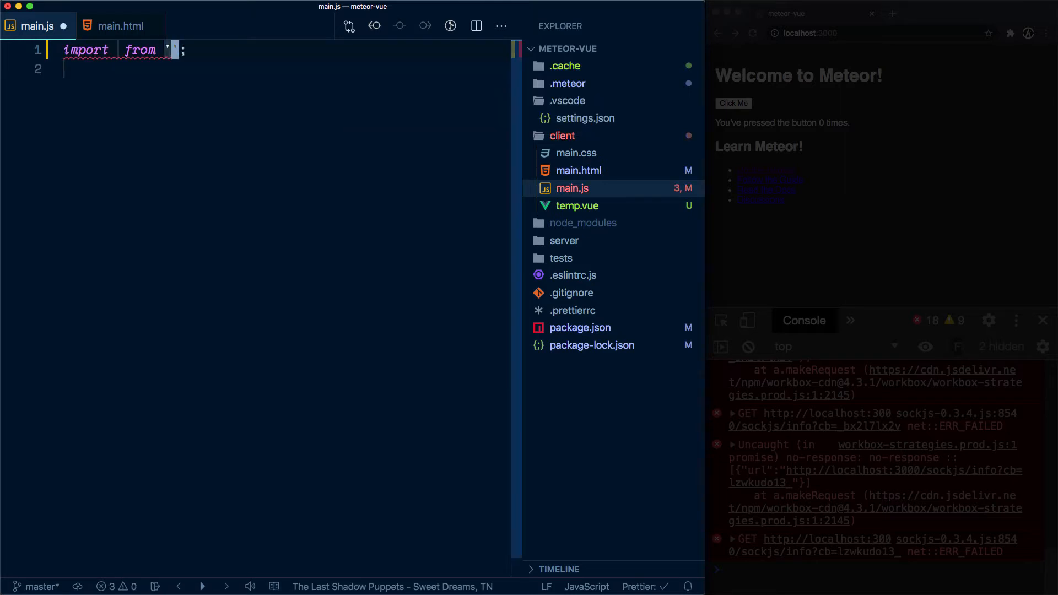
type("meteor/metei")
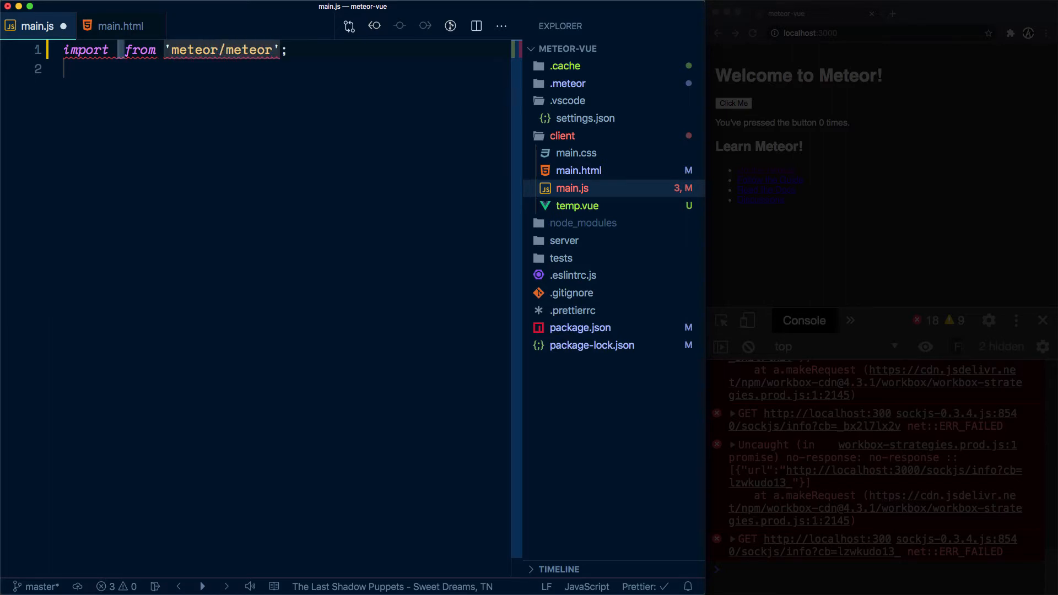
type("{ M")
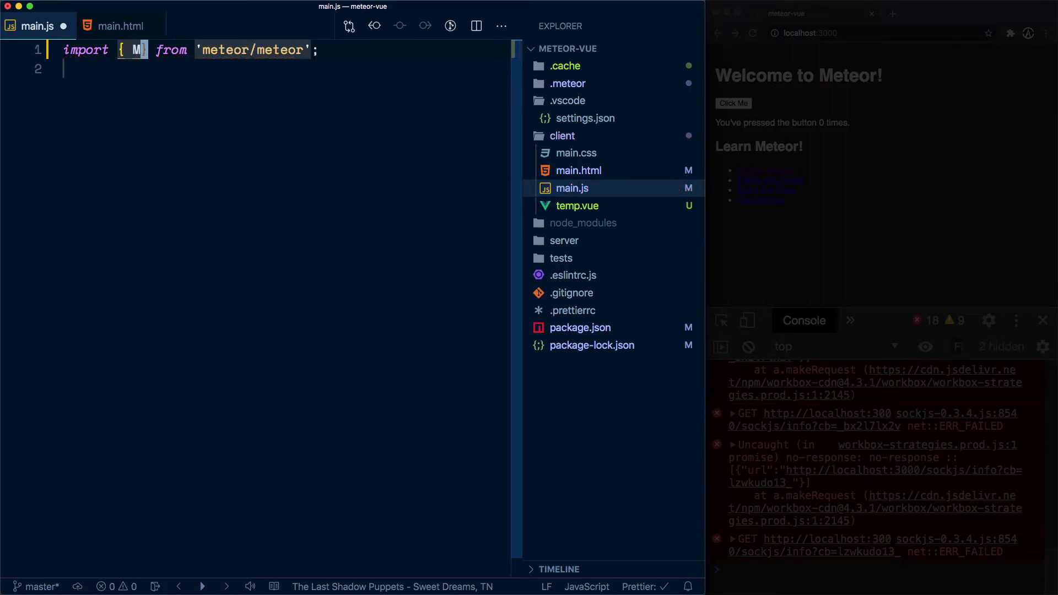
type("eteor")
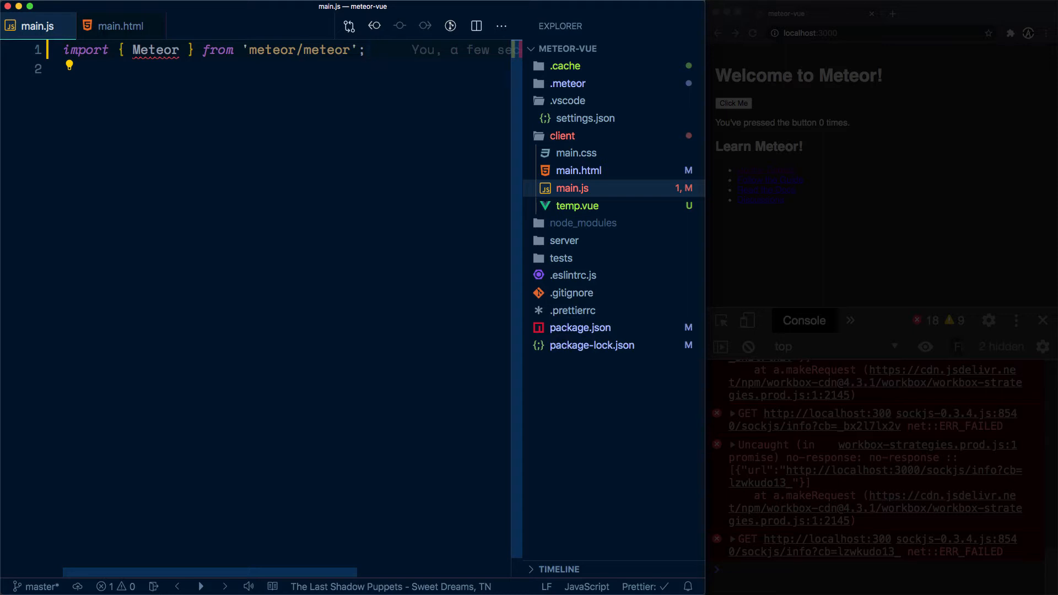
key("Enter")
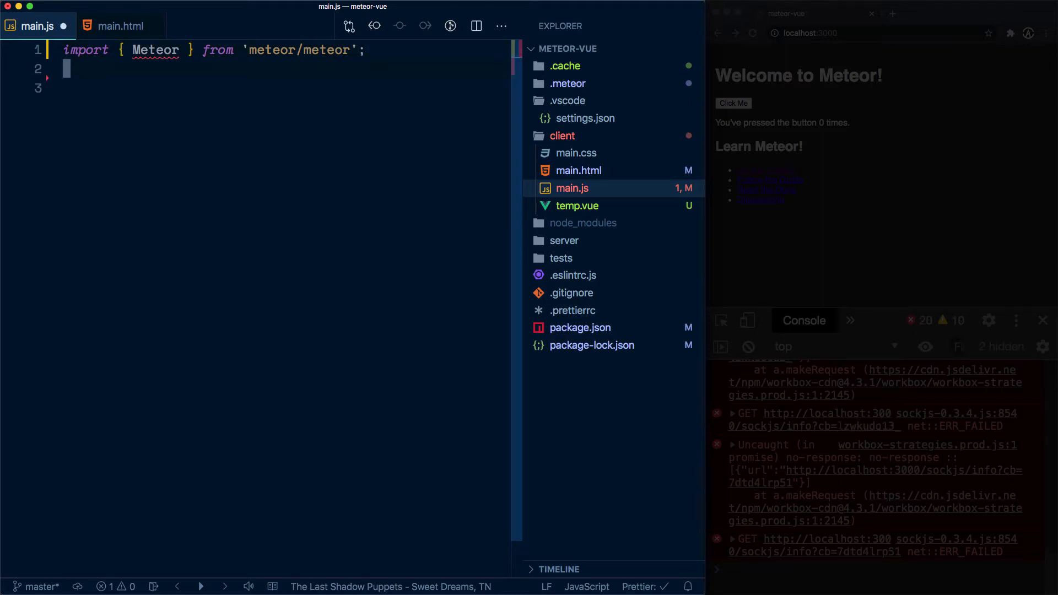
type("import from 'vue';")
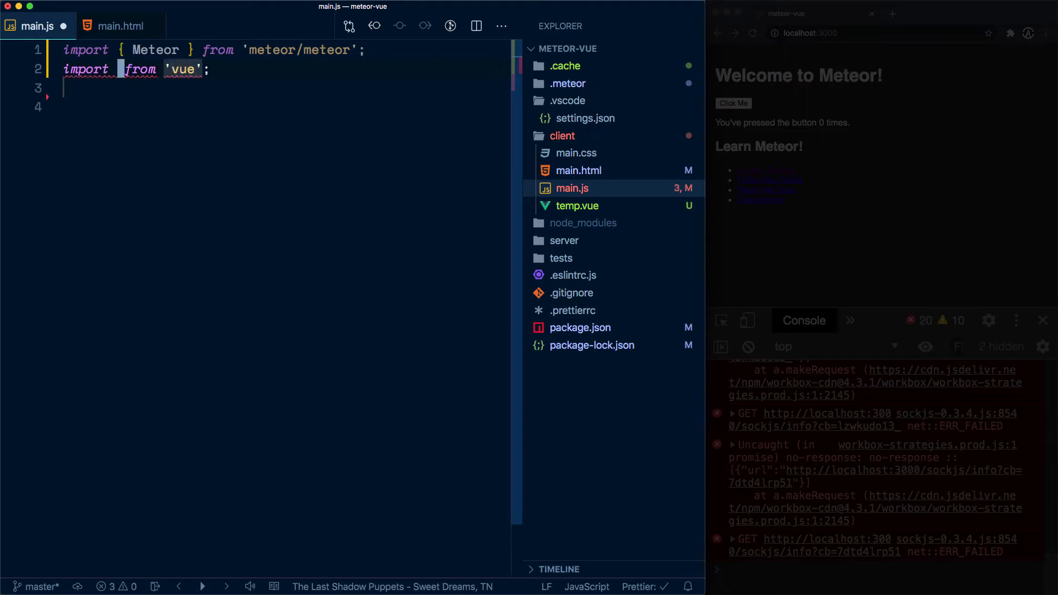
type("Vue")
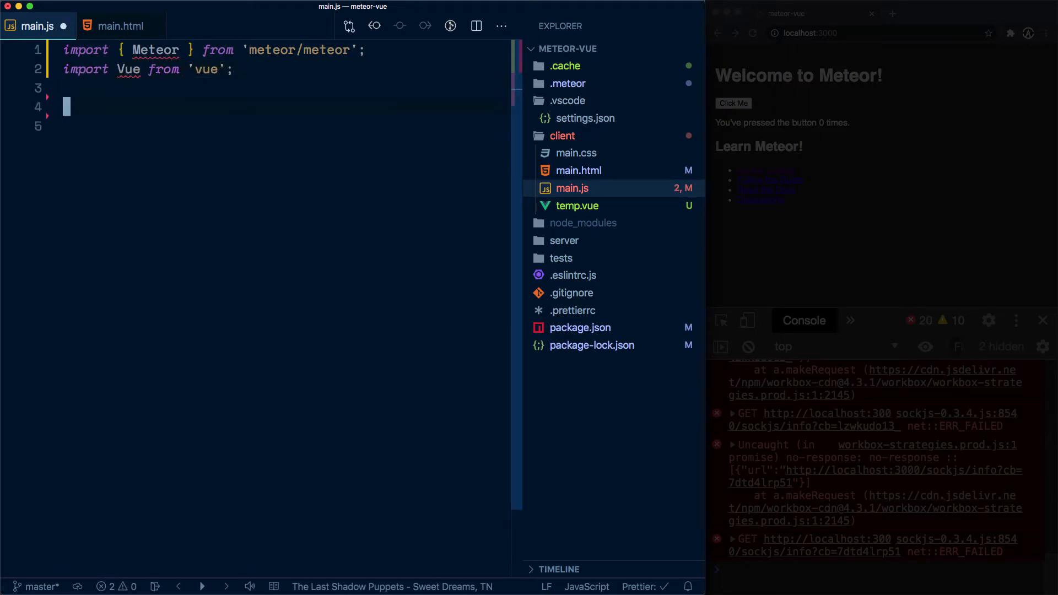
Step: Add an empty Meteor.startup(() => {}) callback below the imports
type("Meteor.")
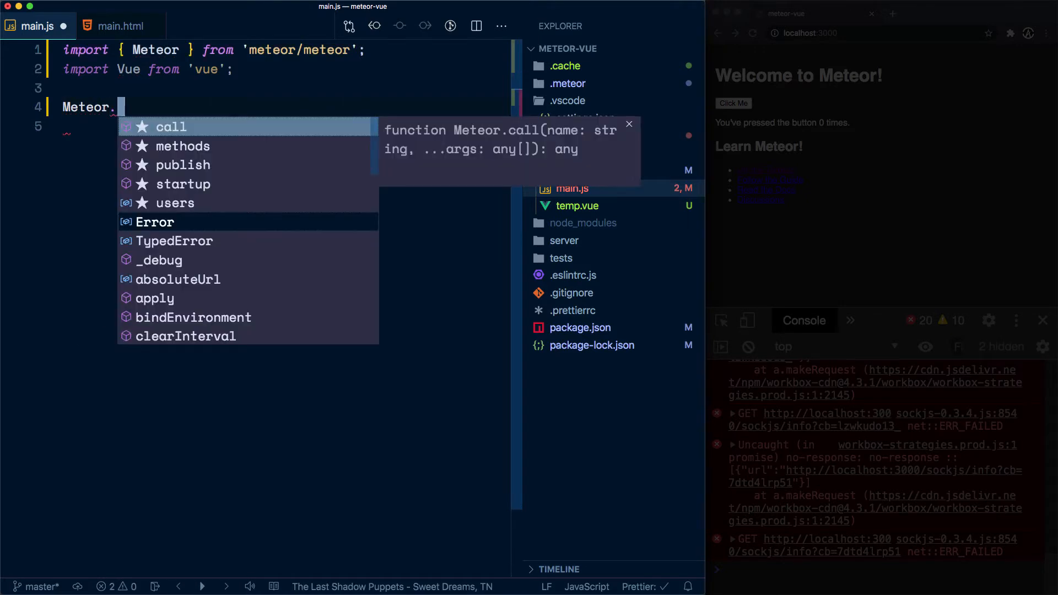
type("startup")
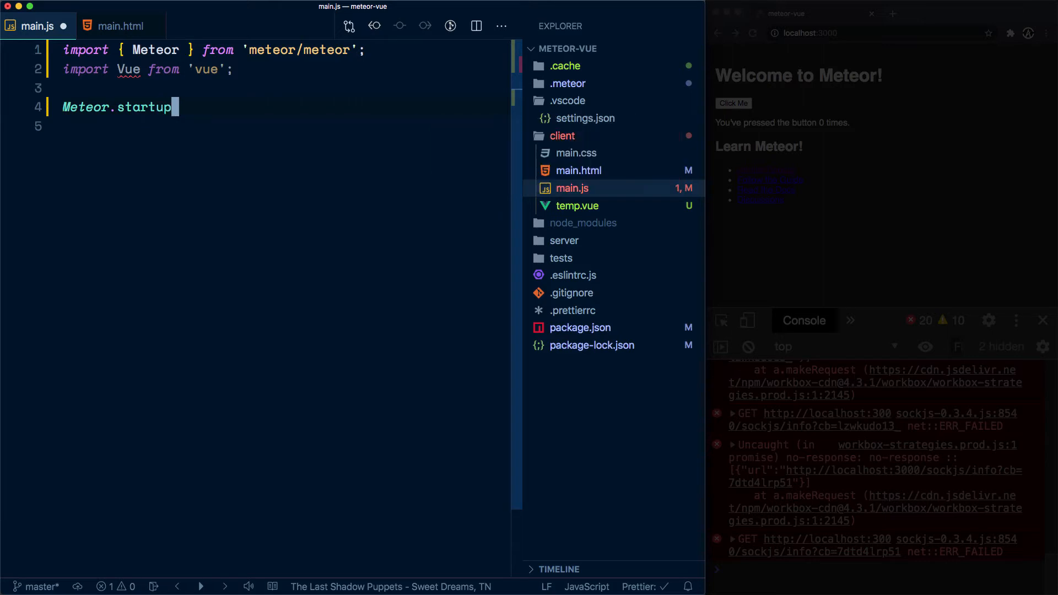
type("()")
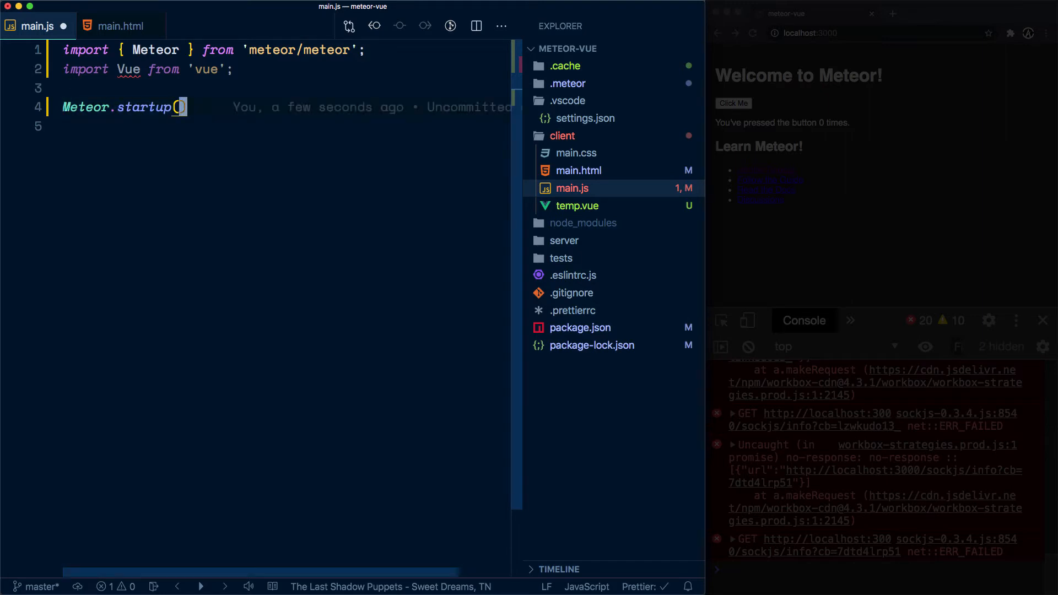
type(")>)")
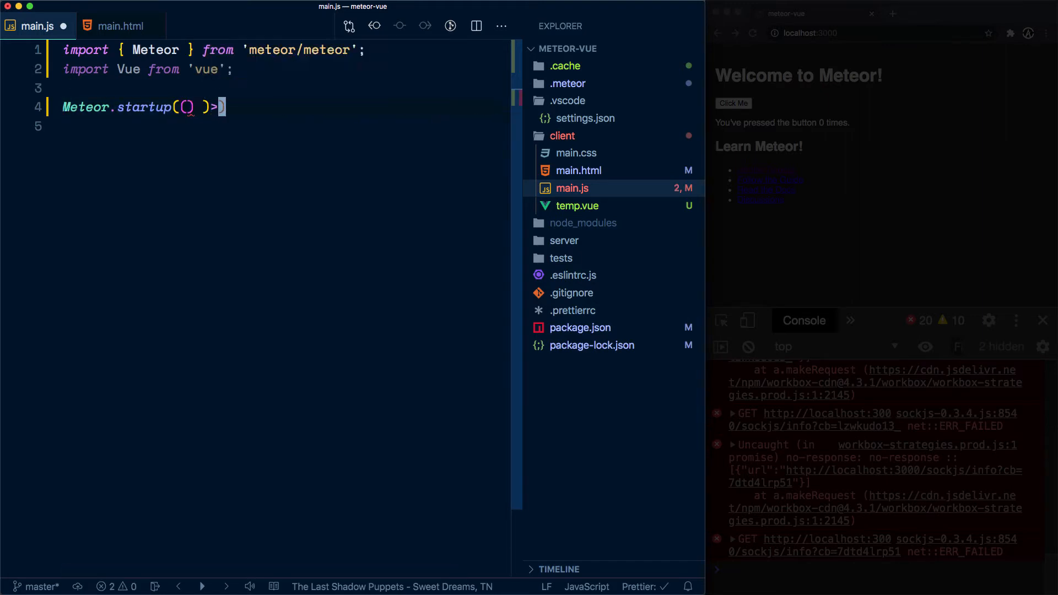
type("=> {}")
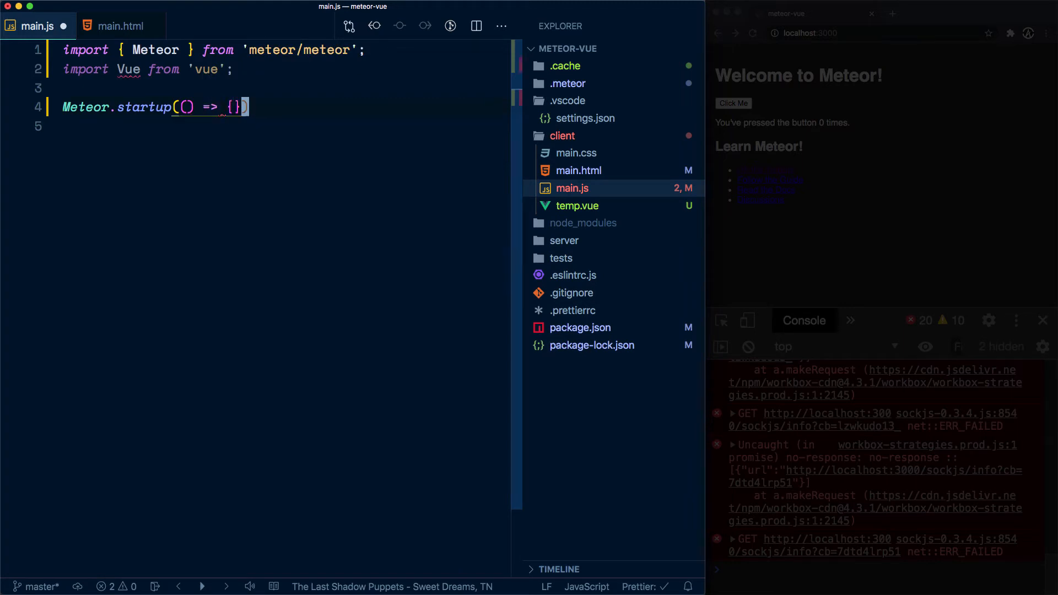
key("Enter")
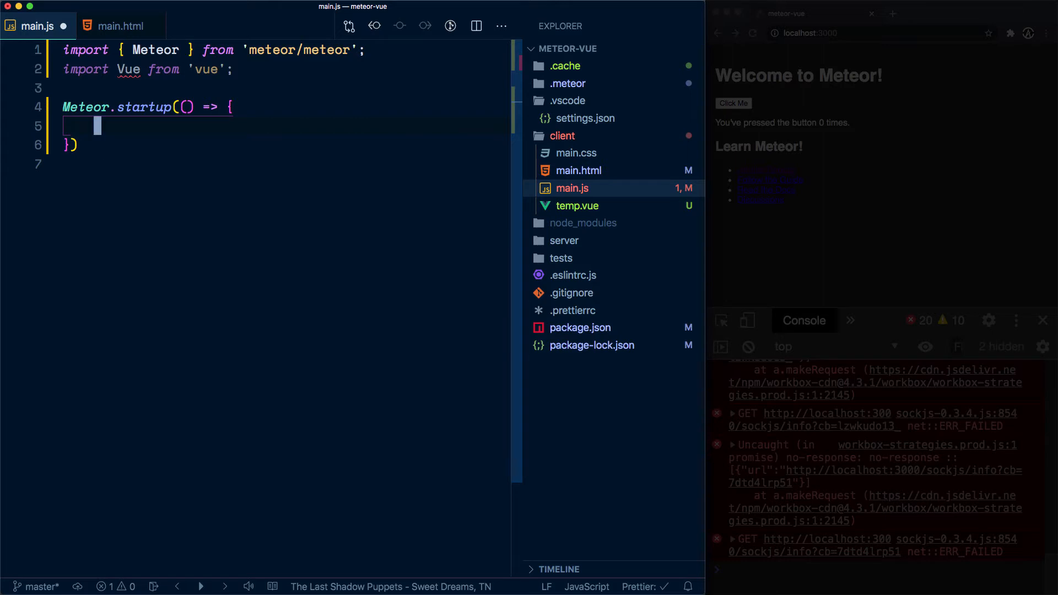
Step: Create new Vue({ render: (h) => h(AppComponent) }) inside Meteor.startup
type("new")
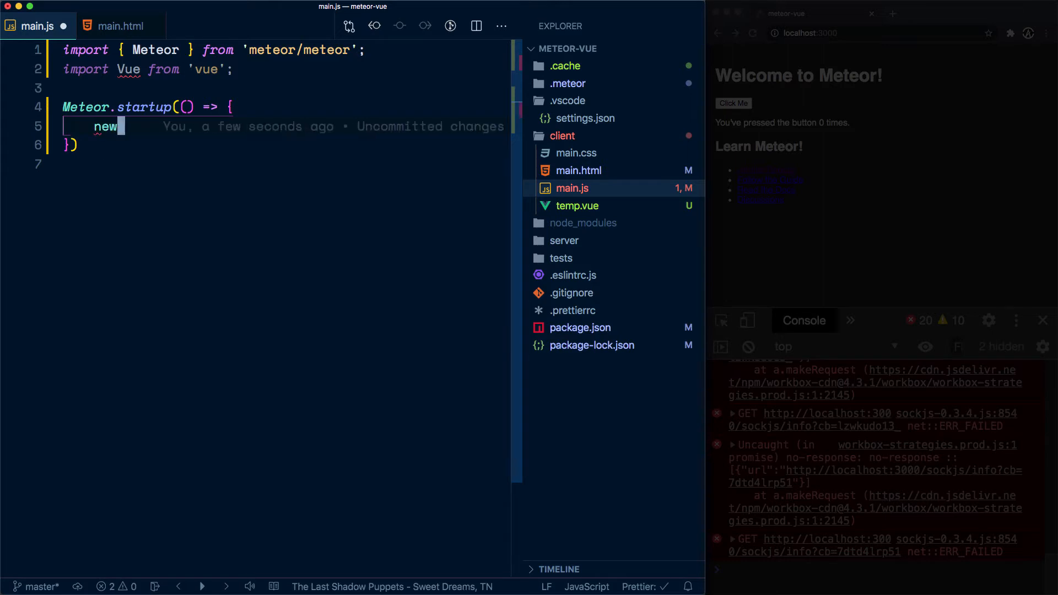
type("Vue()")
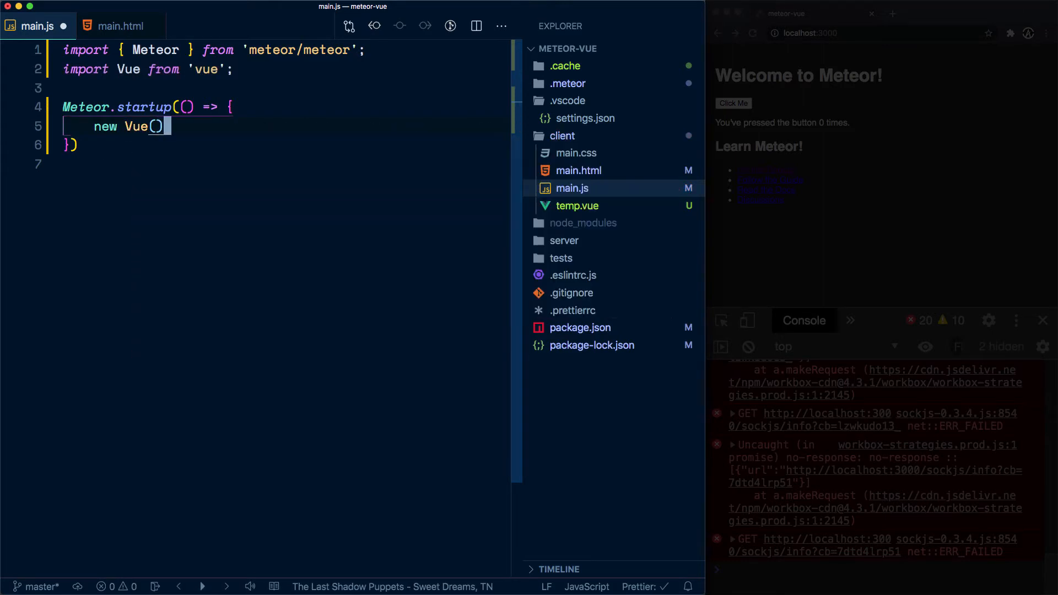
type("{")
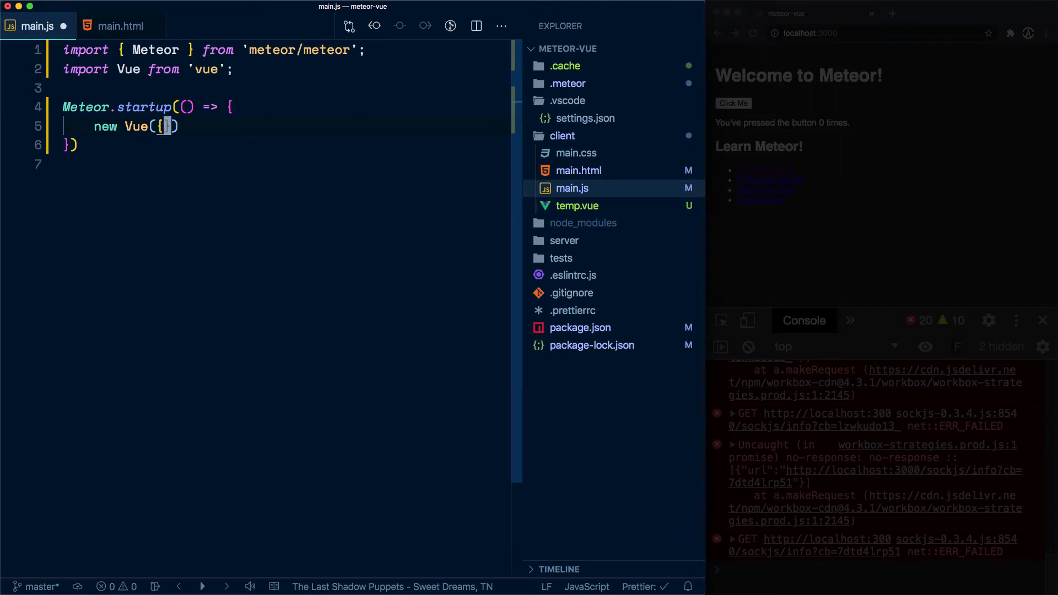
type("render:")
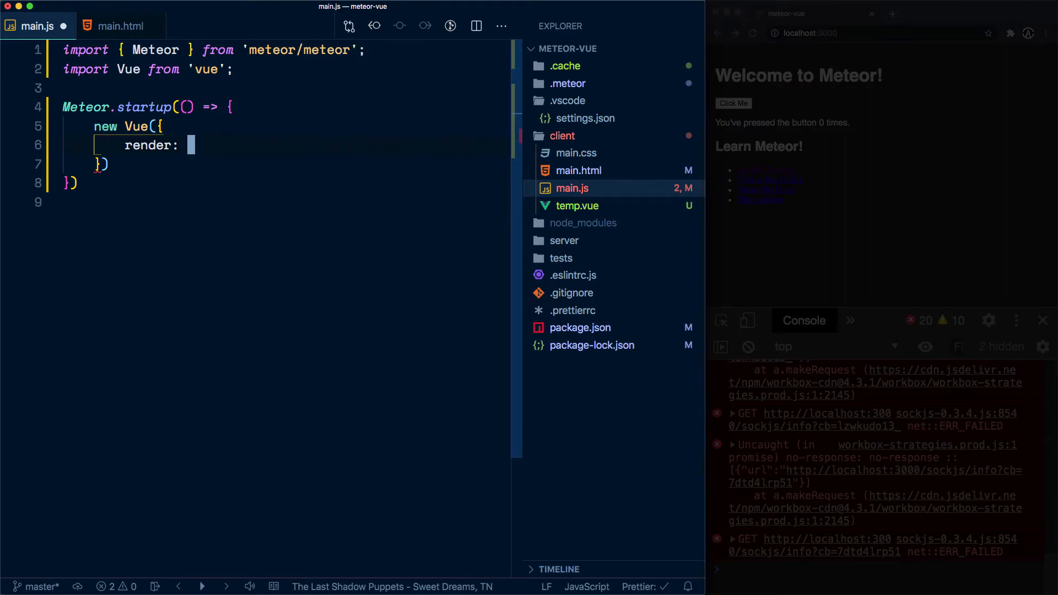
type("(h) =>")
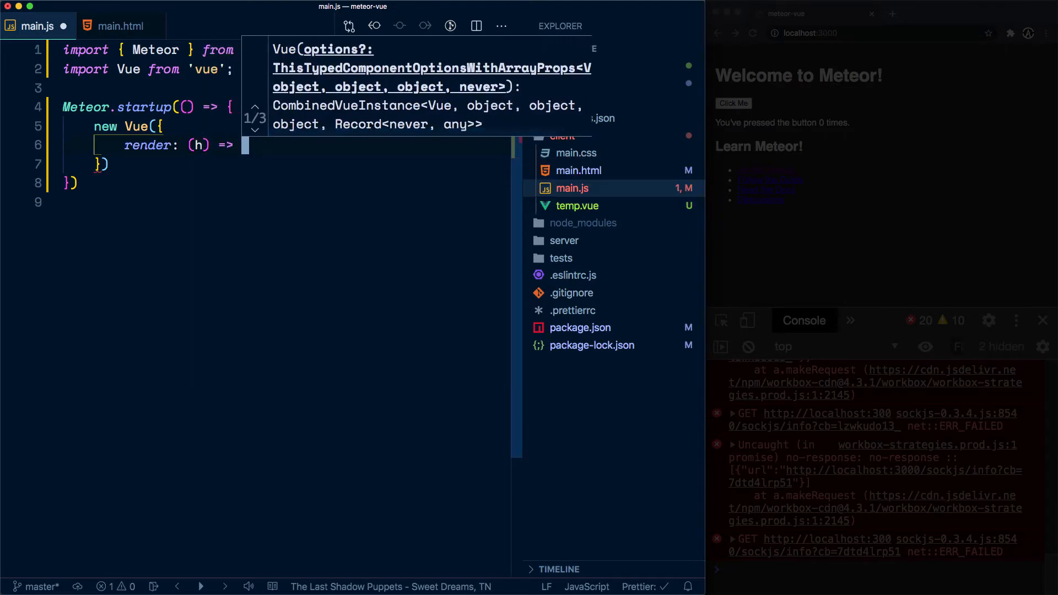
type("h(")
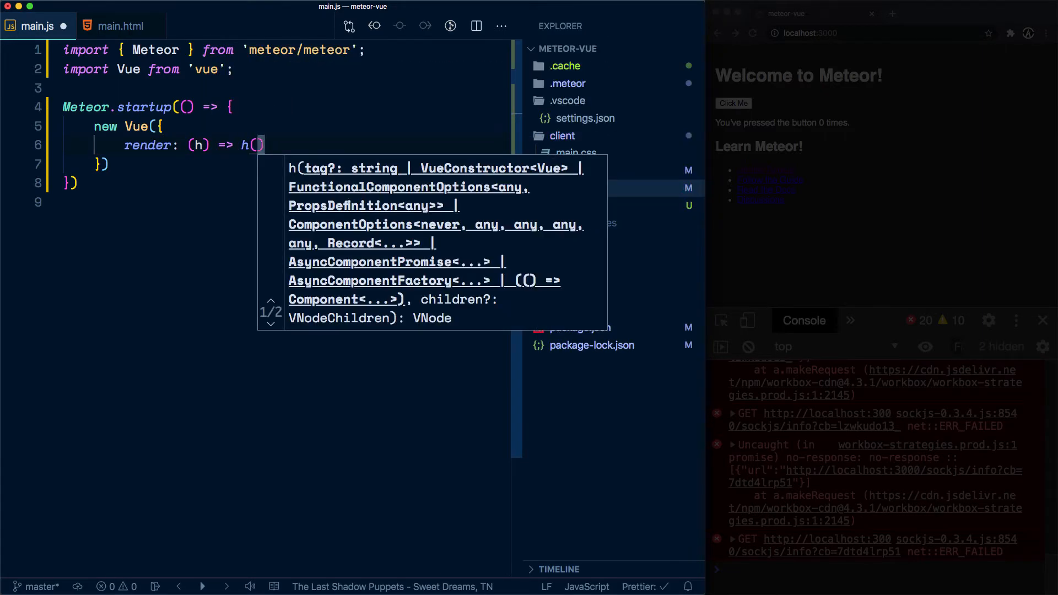
type("App")
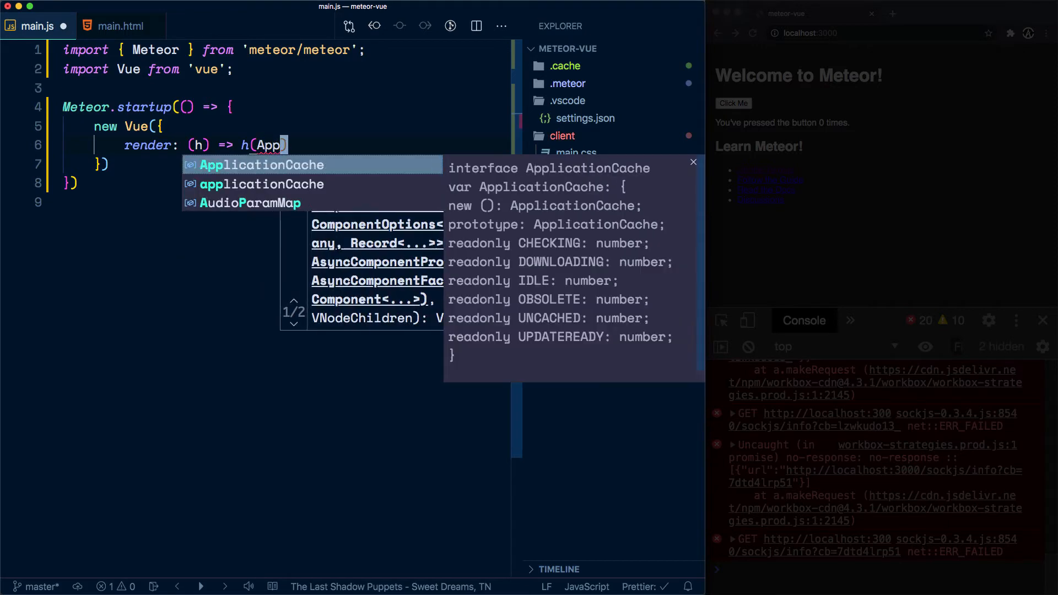
type("Cpm")
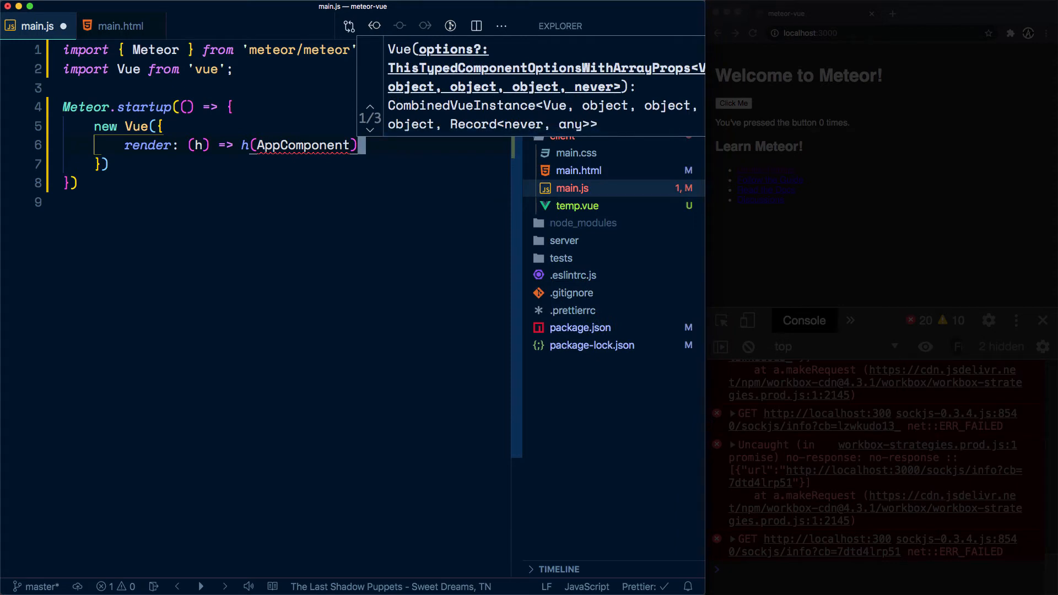
Step: Mount the Vue instance onto the 'main' element with .$mount('main')
left_click(370, 130)
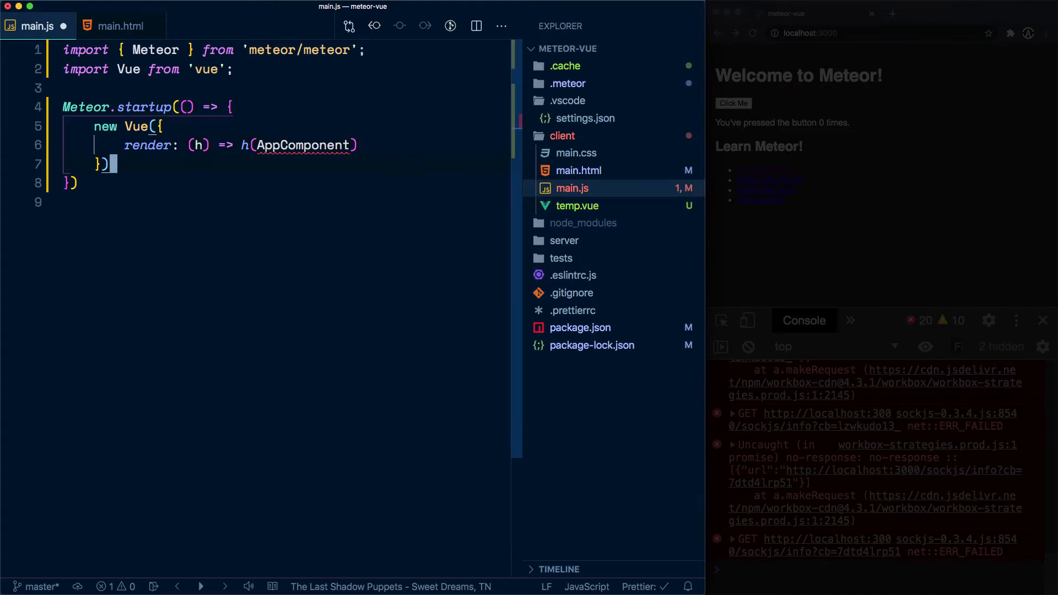
type(".$mount('main")
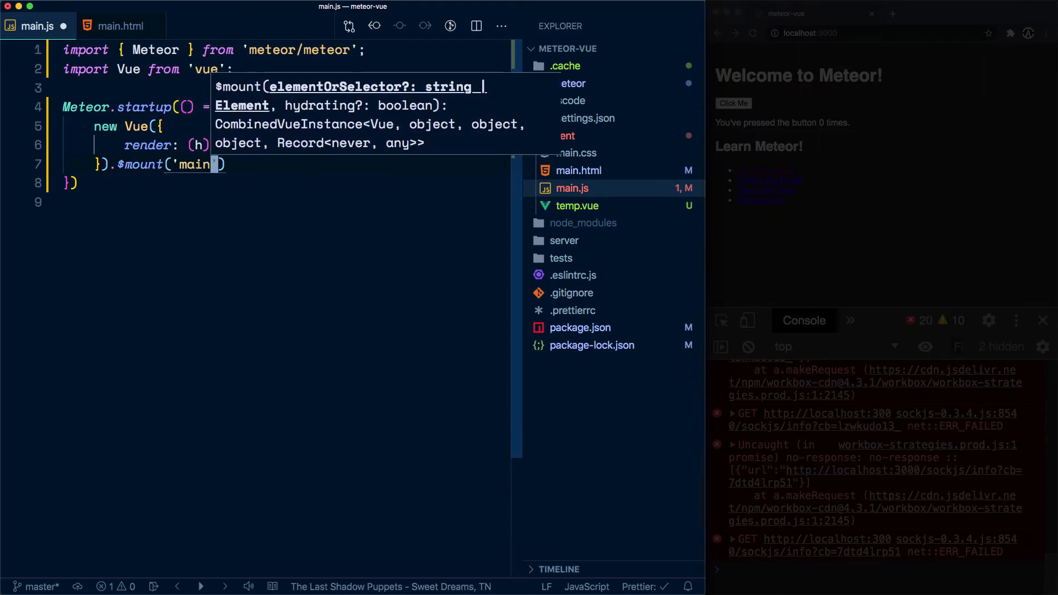
type("'")
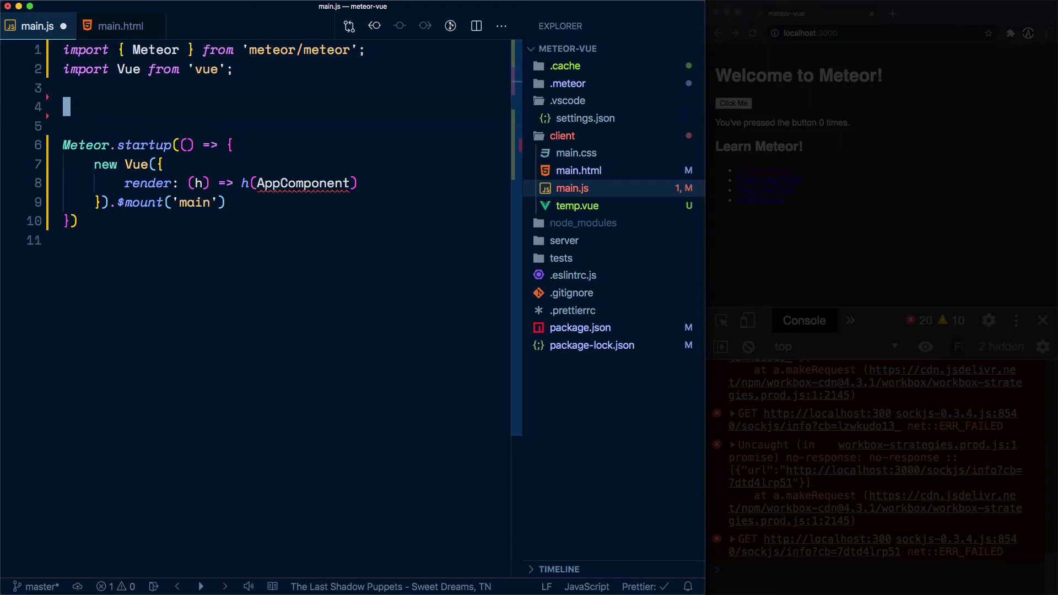
Step: Import AppComponent from '/imports/ui/App.vue' above Meteor.startup and save with Prettier formatting
type("import AppComponent")
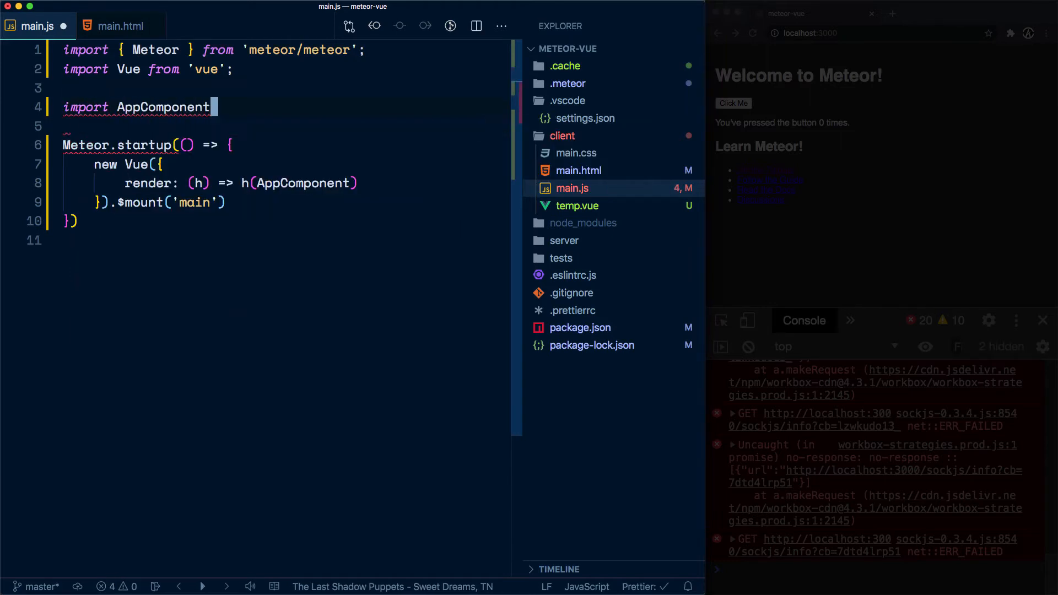
type("from '")
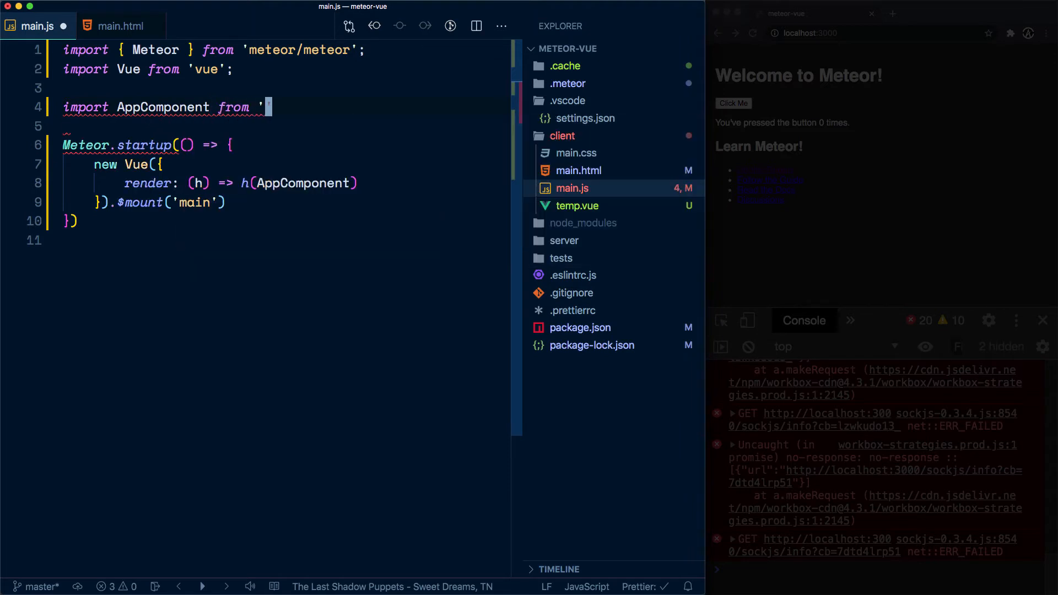
type("'")
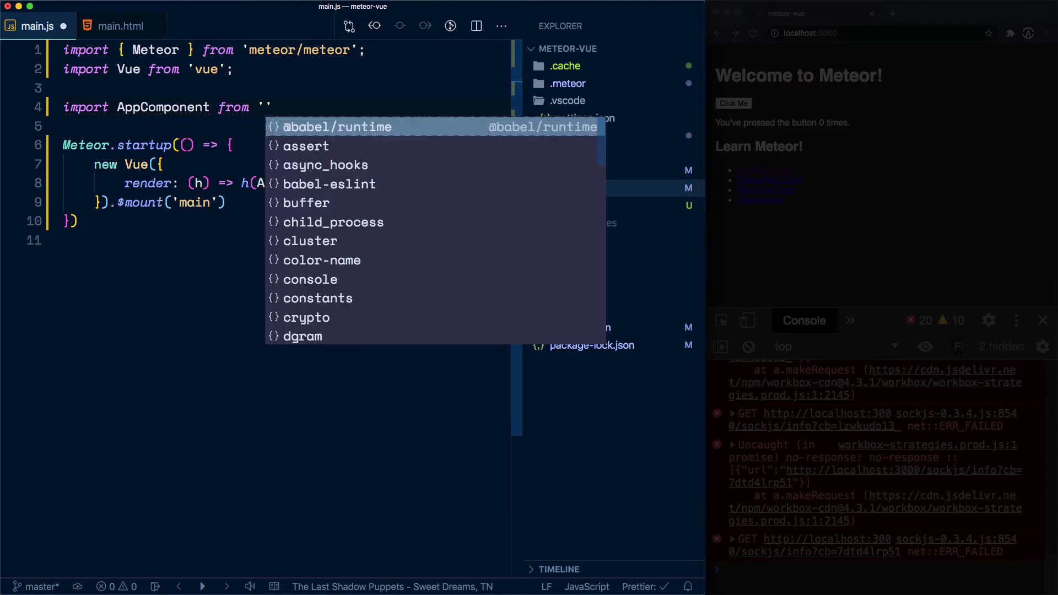
type("/")
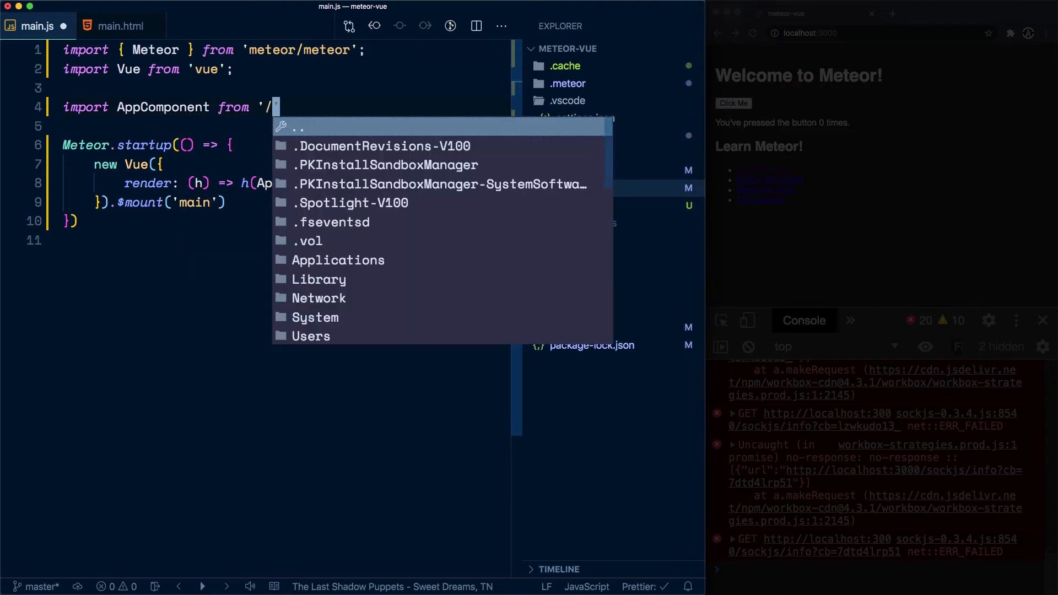
type("imports&")
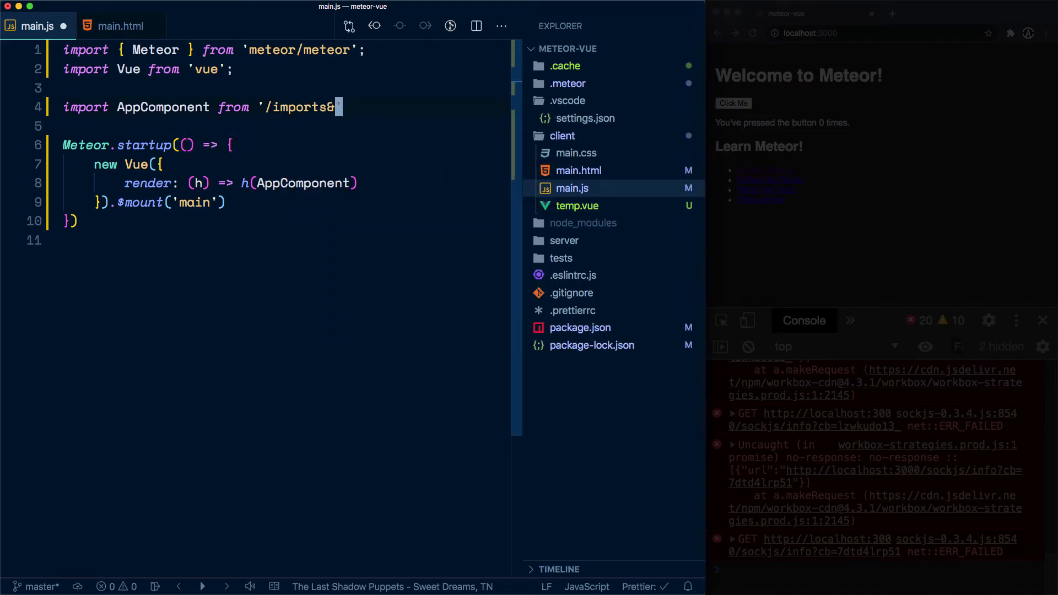
type("/ui")
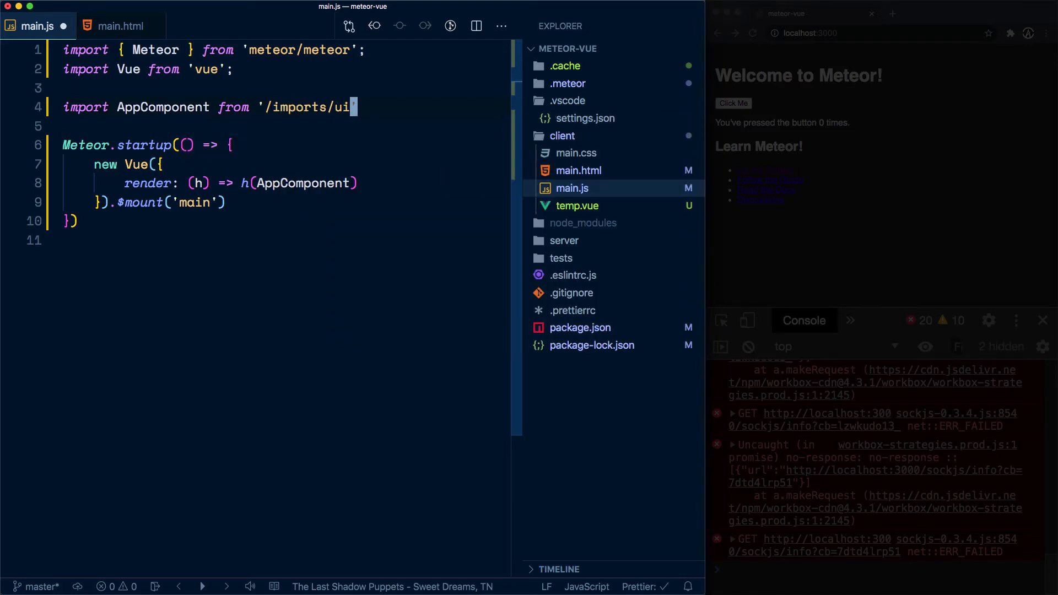
type("/A")
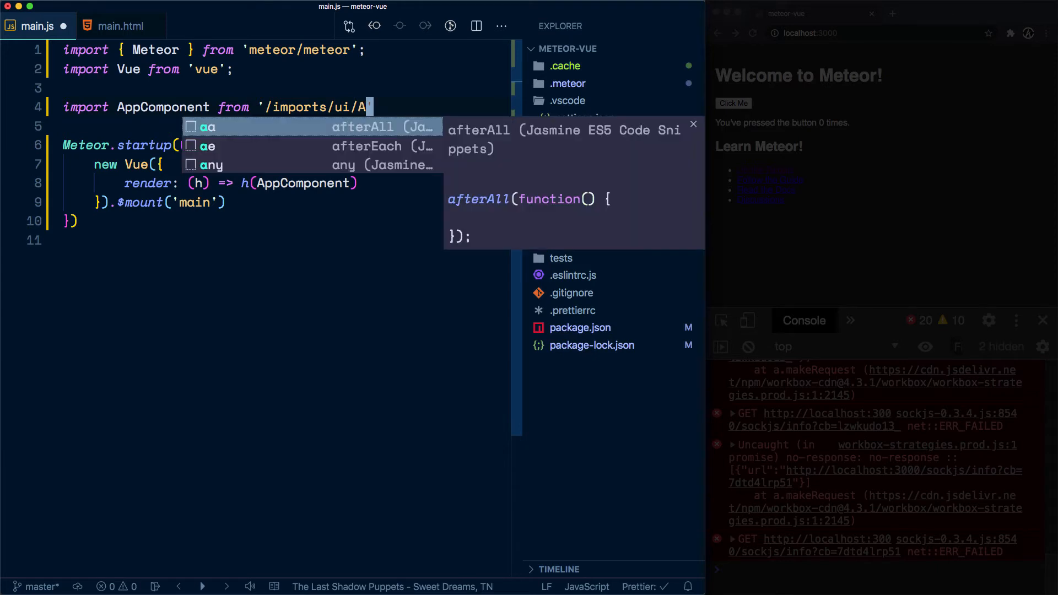
type("pp.vue'")
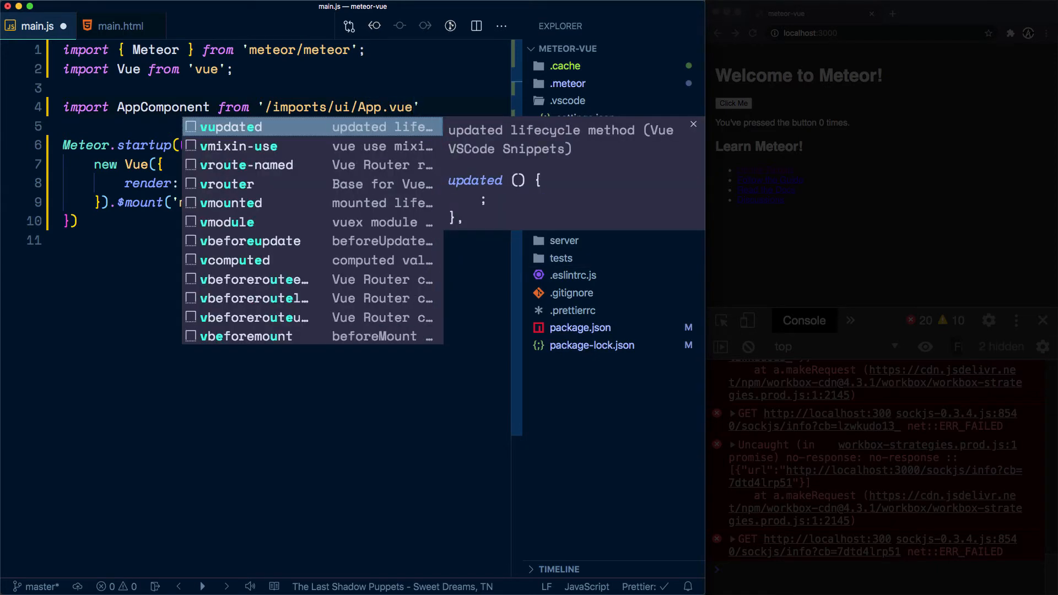
key("Escape")
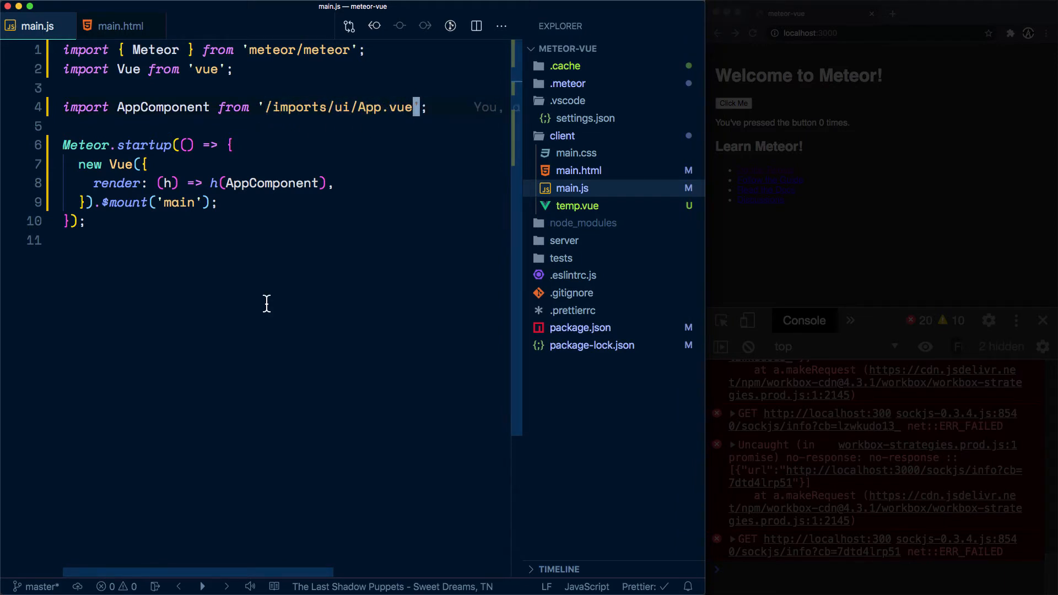
Step: Create a new empty file imports/ui/App.vue via the Advanced New File command
type("/impo")
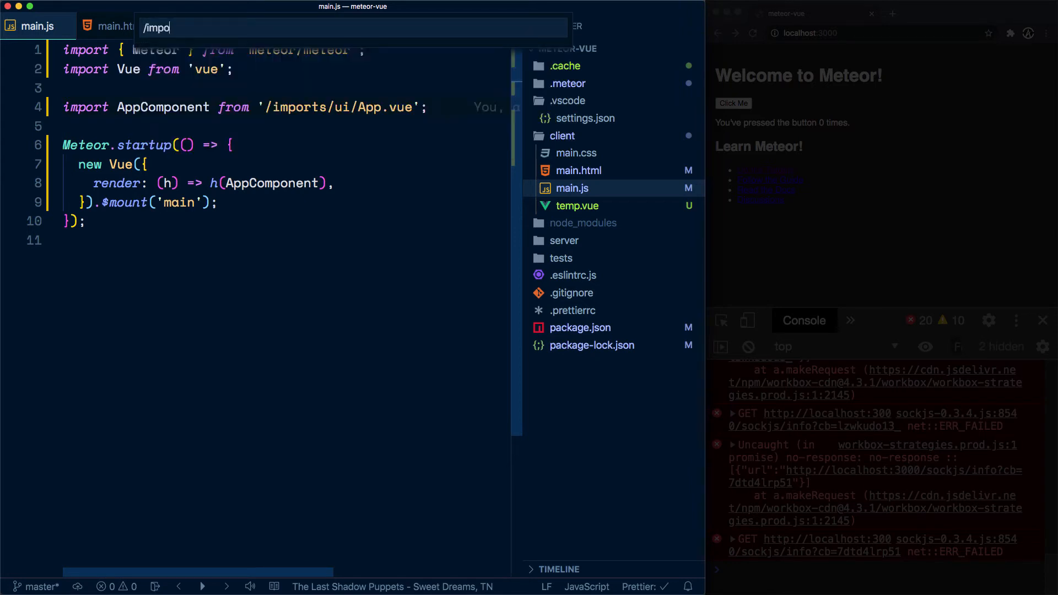
key("Backspace")
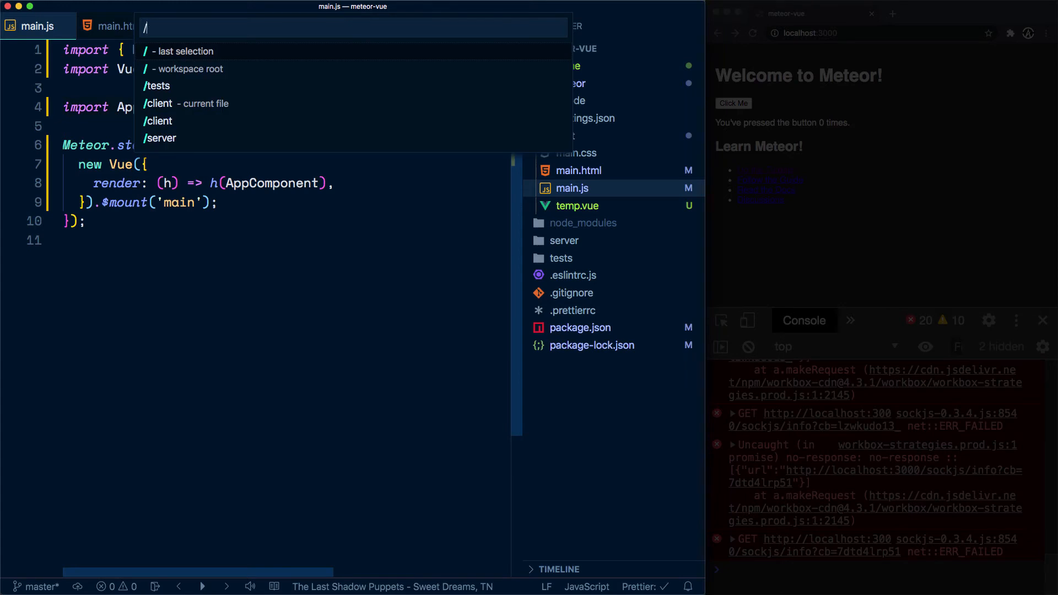
type("imports")
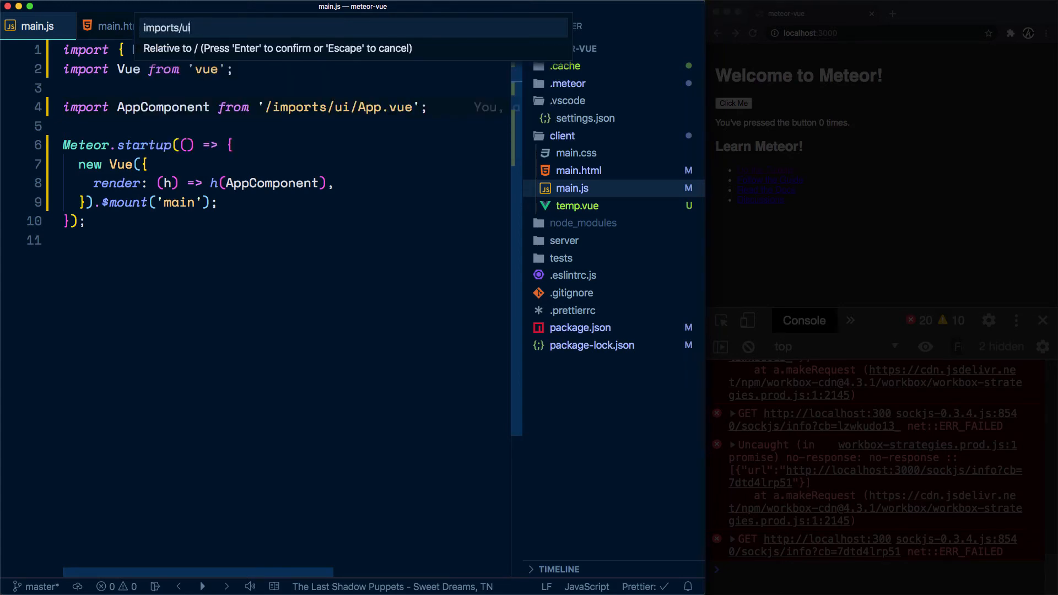
type("/App")
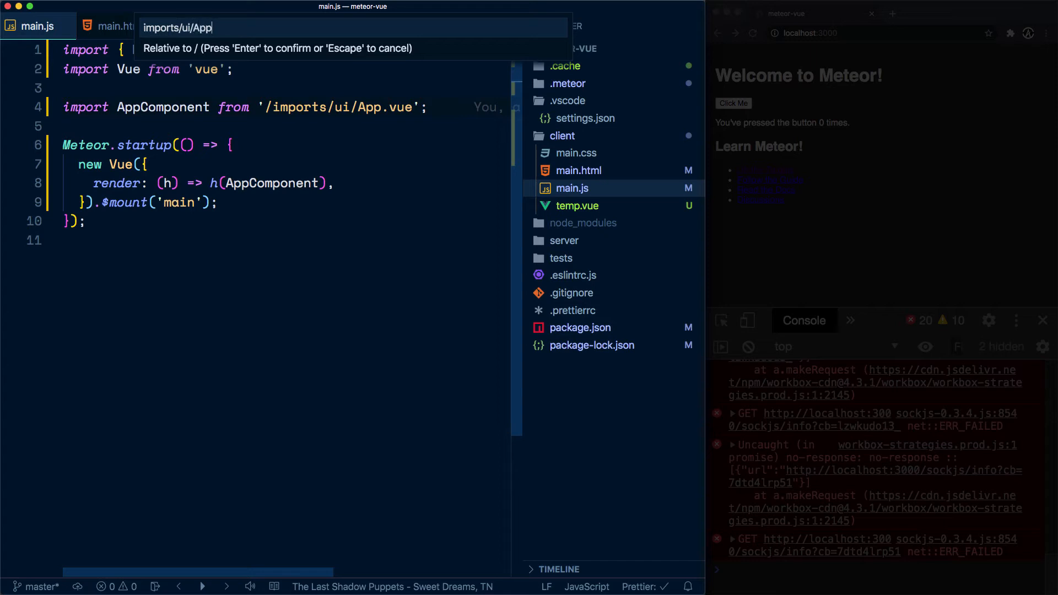
type(".vue")
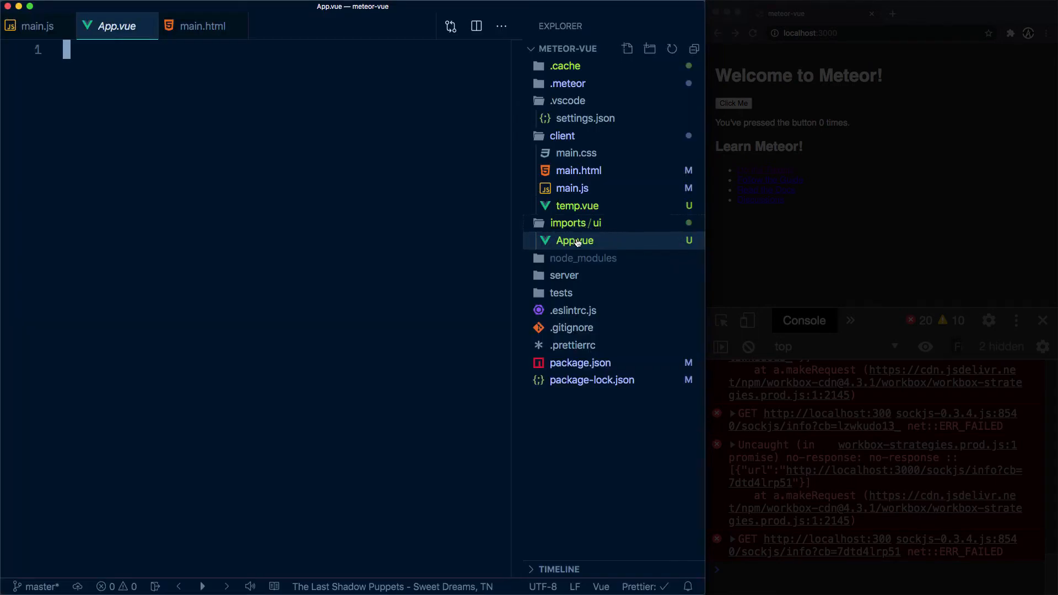
mouse_move(308, 196)
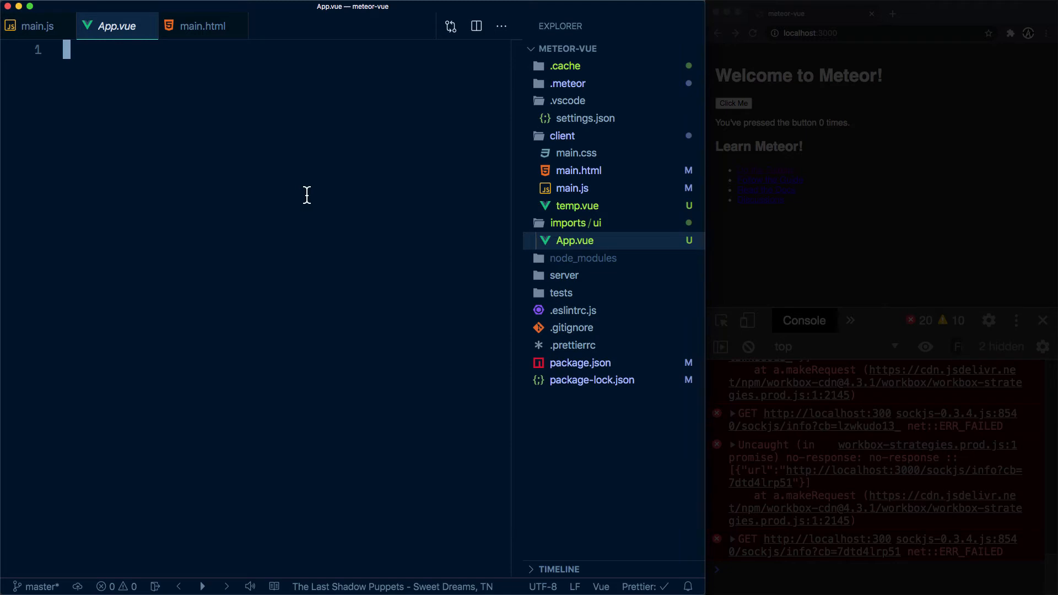
Step: Scaffold App.vue with a {{ greeting }} paragraph and greeting: 'Hello Meteor, from Vue'
type("vbas")
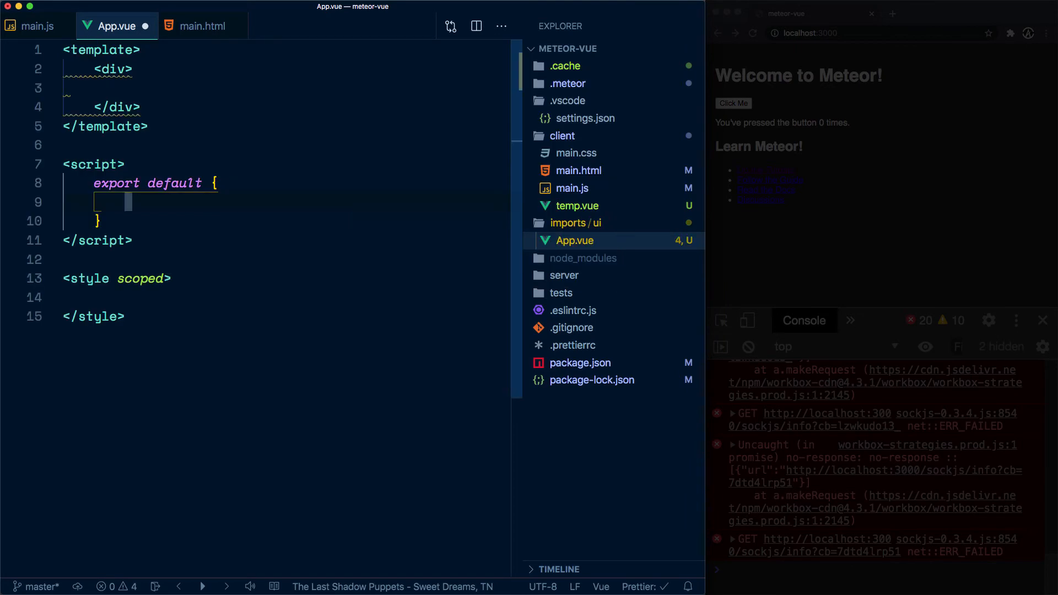
type("greeting: 'Hello Meteor, from Vue',")
left_click(288, 89)
type("{{ greeting }}")
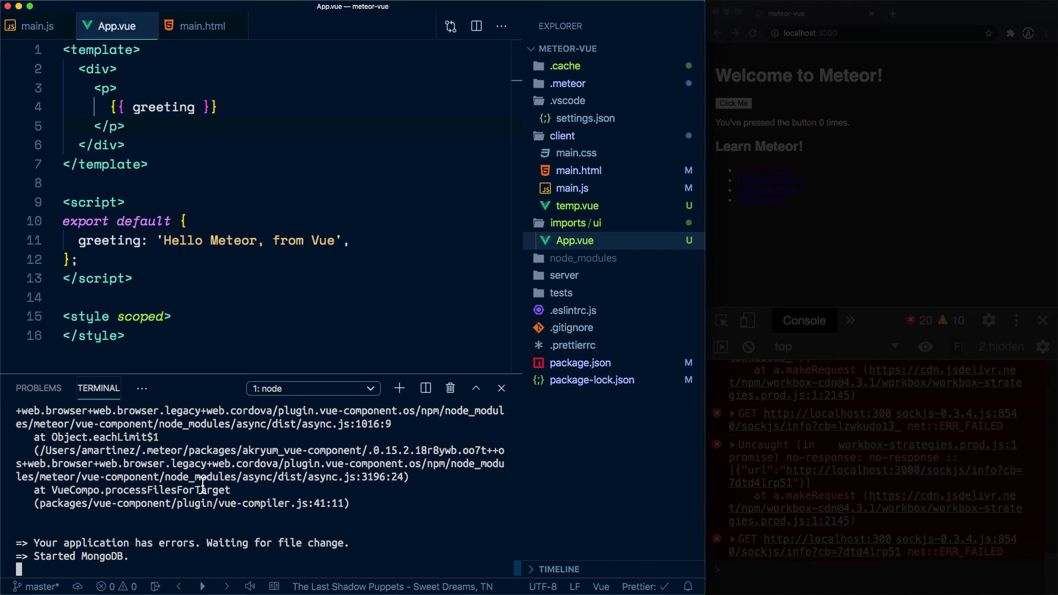
mouse_move(196, 503)
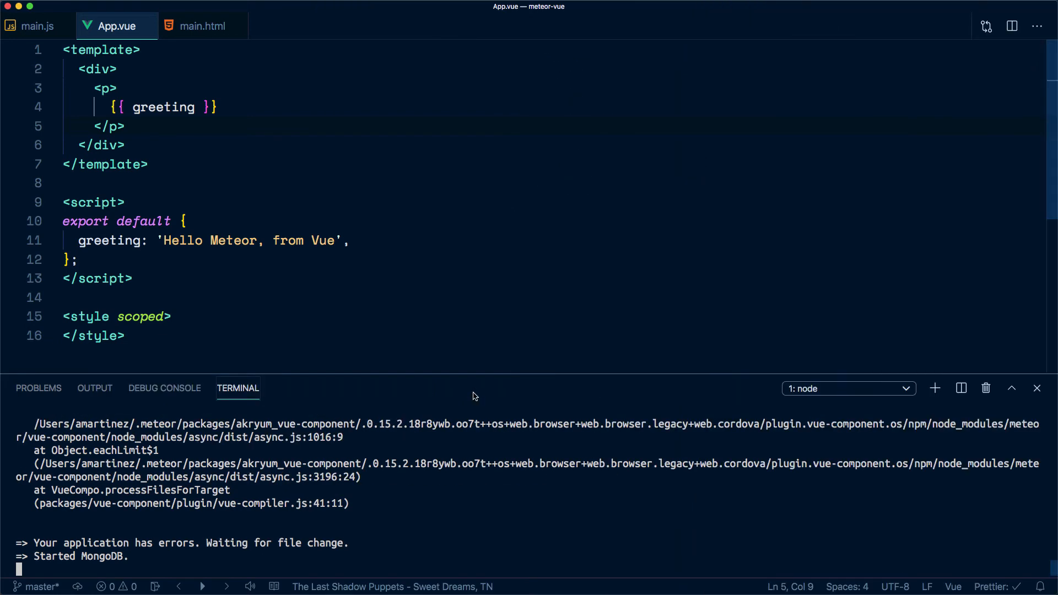
Step: Read the terminal's scss and TemplatingTools compile errors, then bring up Quick Open
left_click(1011, 388)
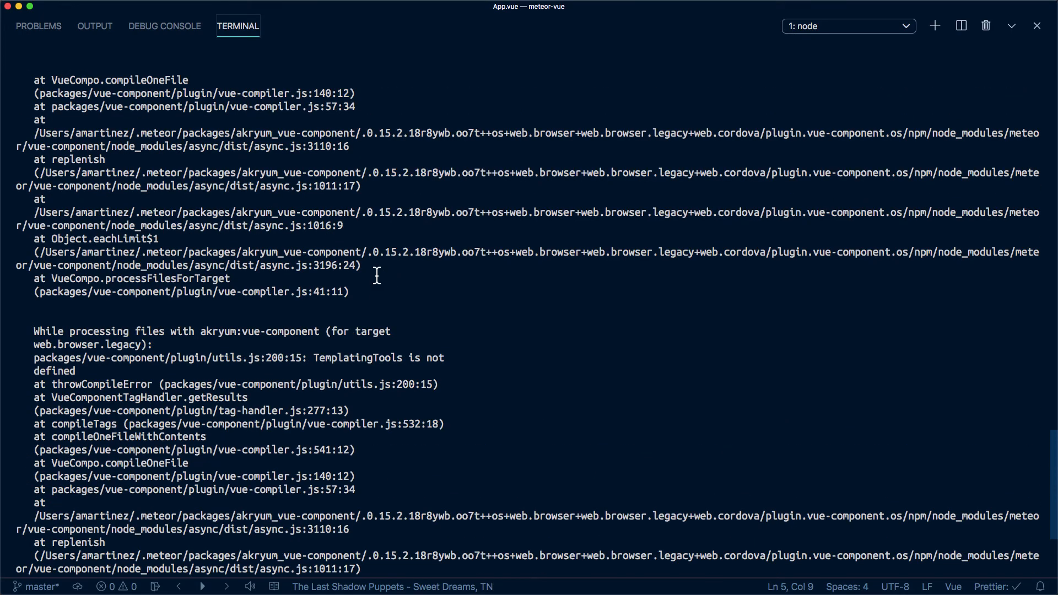
scroll("down", 3)
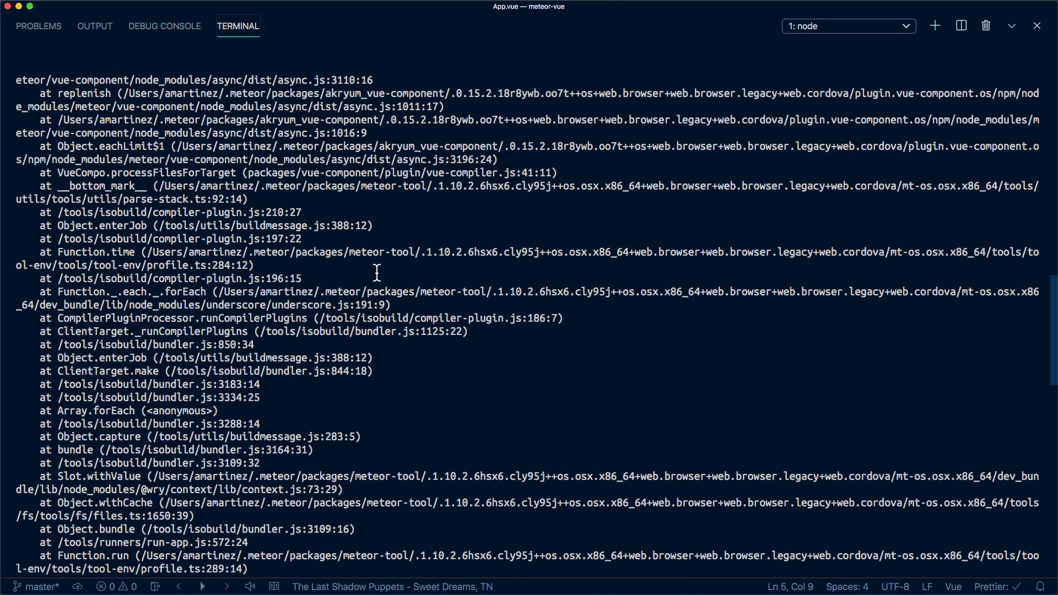
scroll("down", 3)
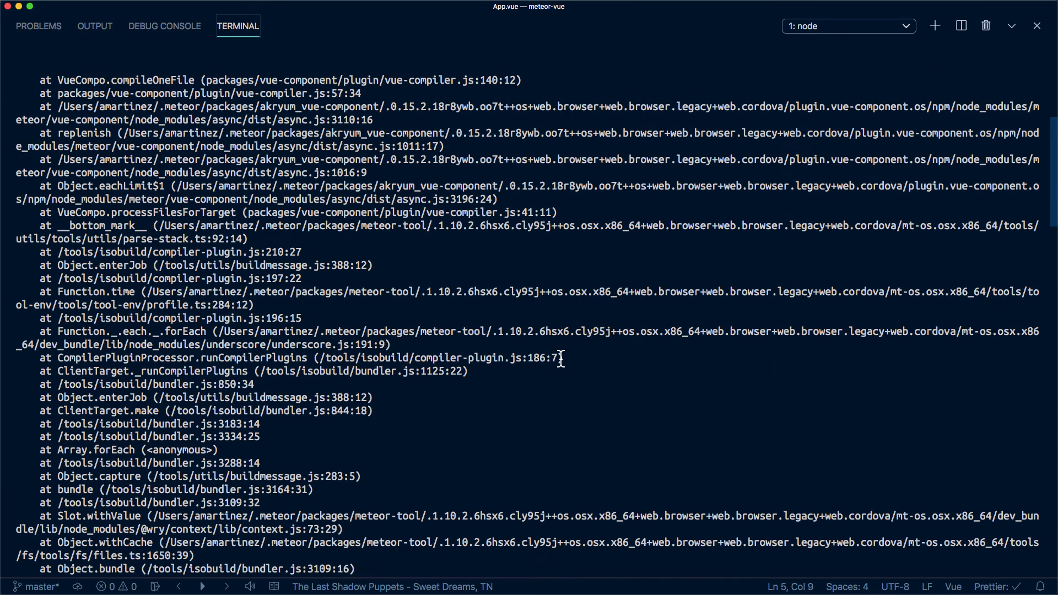
scroll("up", 3)
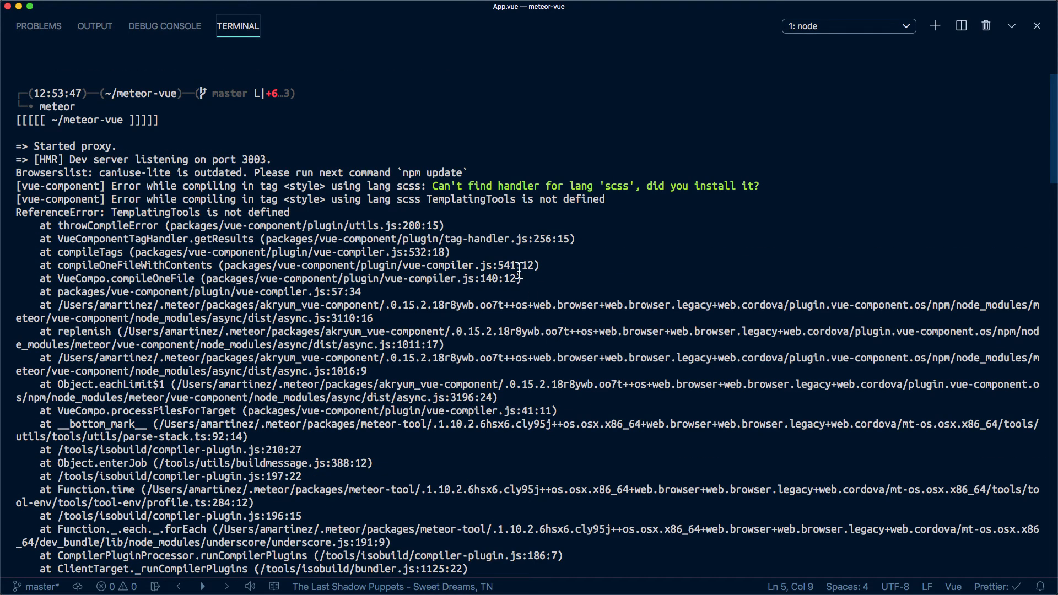
mouse_move(772, 95)
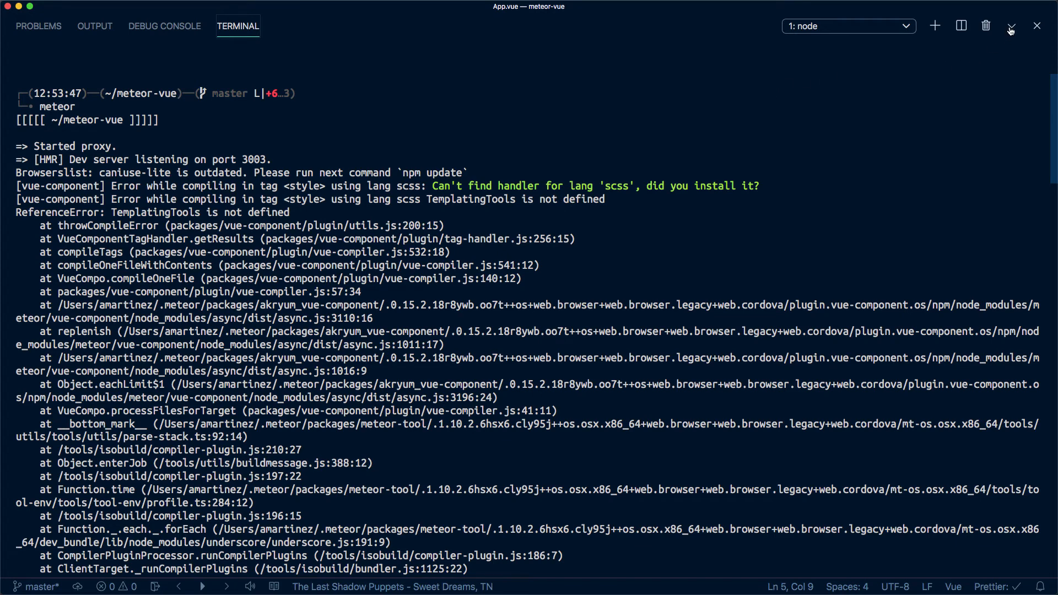
left_click(1011, 27)
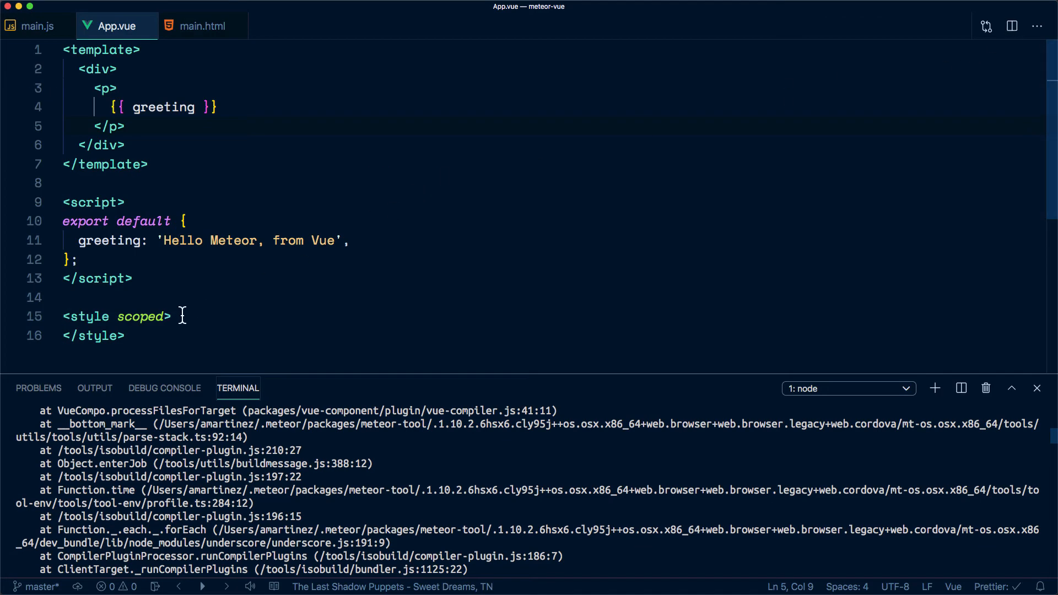
mouse_move(203, 131)
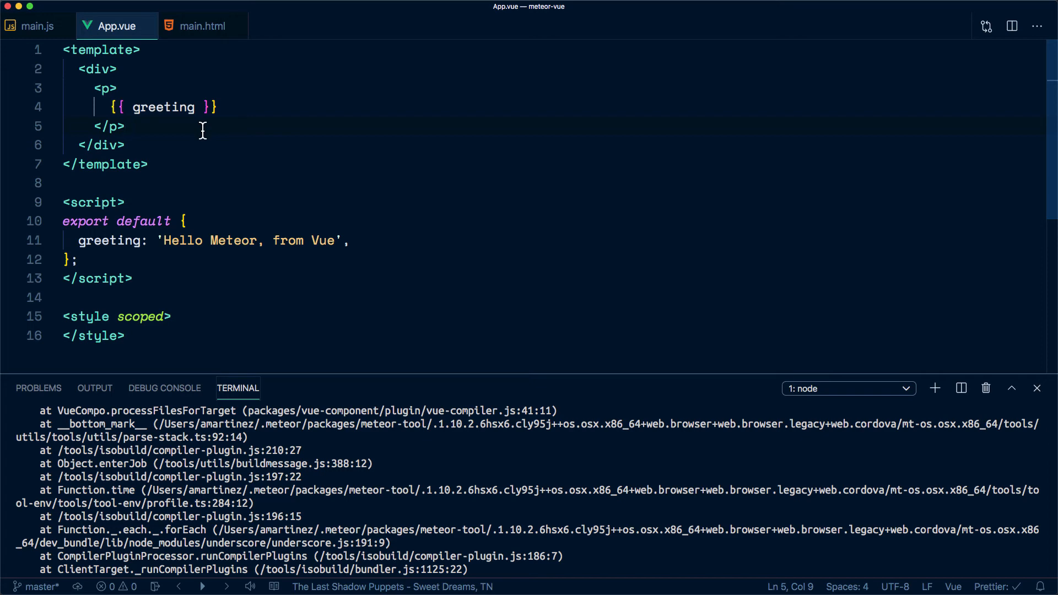
key("cmd+p")
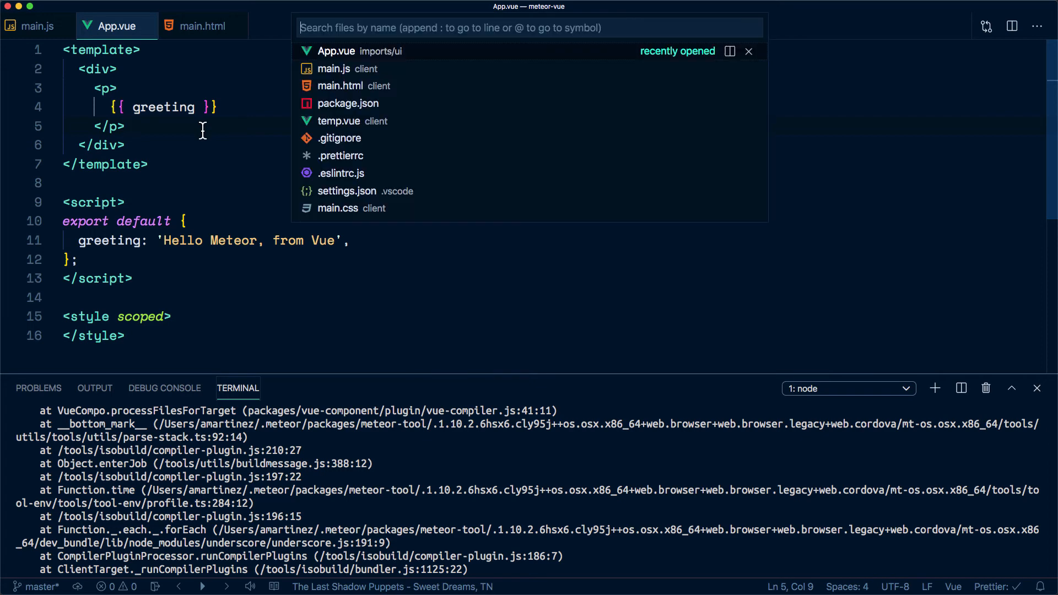
Step: Open temp.vue and reduce its scss style block to an empty css style
left_click(339, 122)
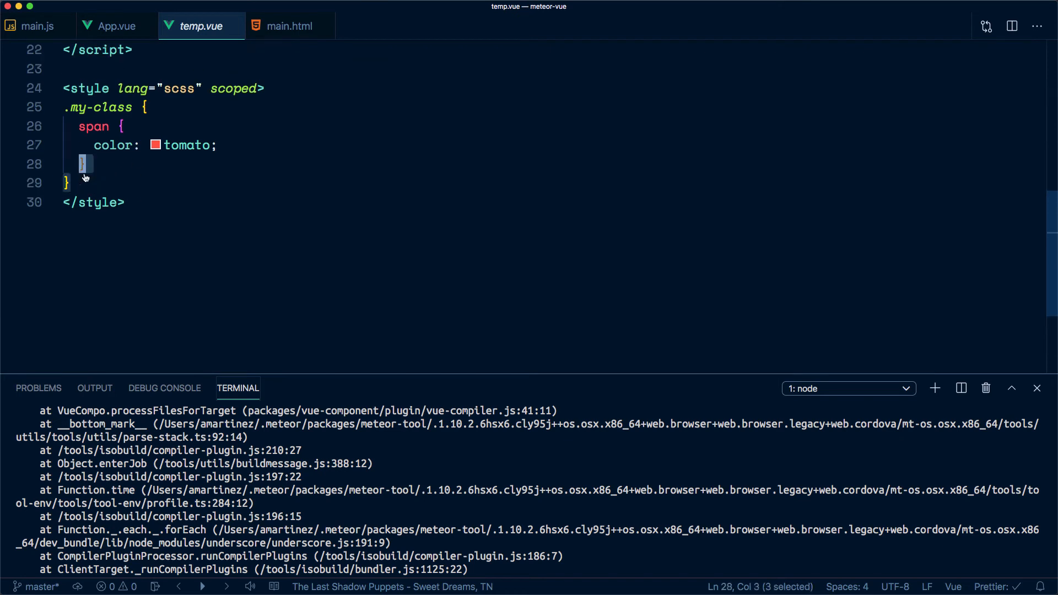
key("backspace")
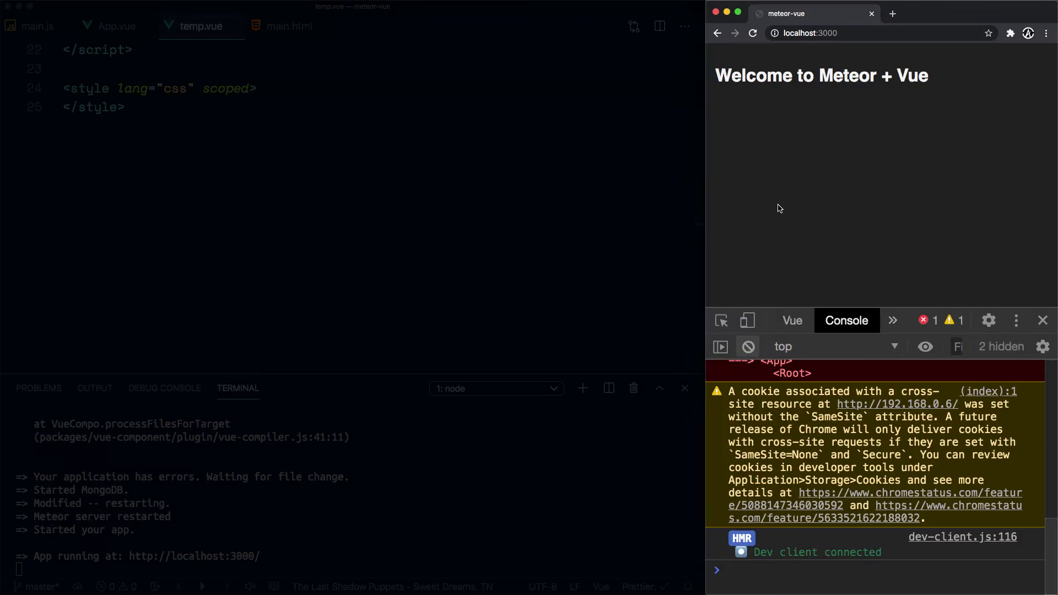
mouse_move(765, 556)
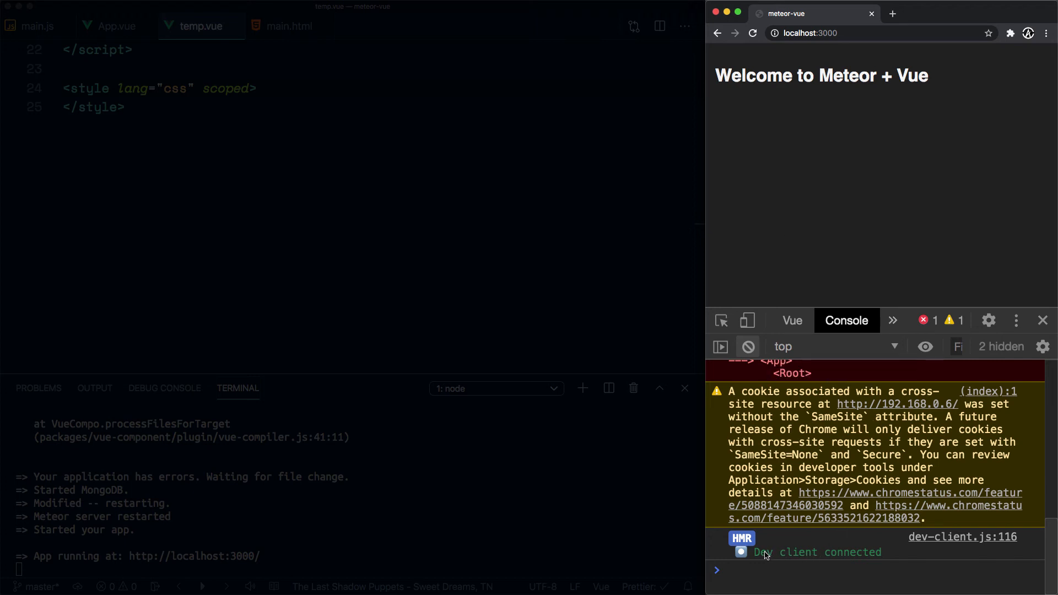
mouse_move(759, 547)
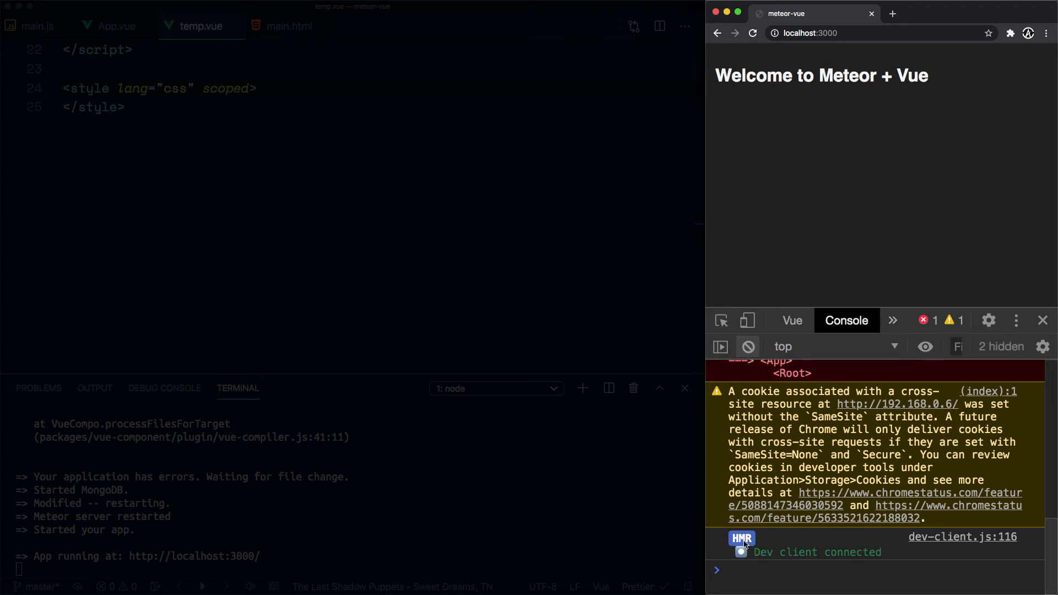
mouse_move(770, 556)
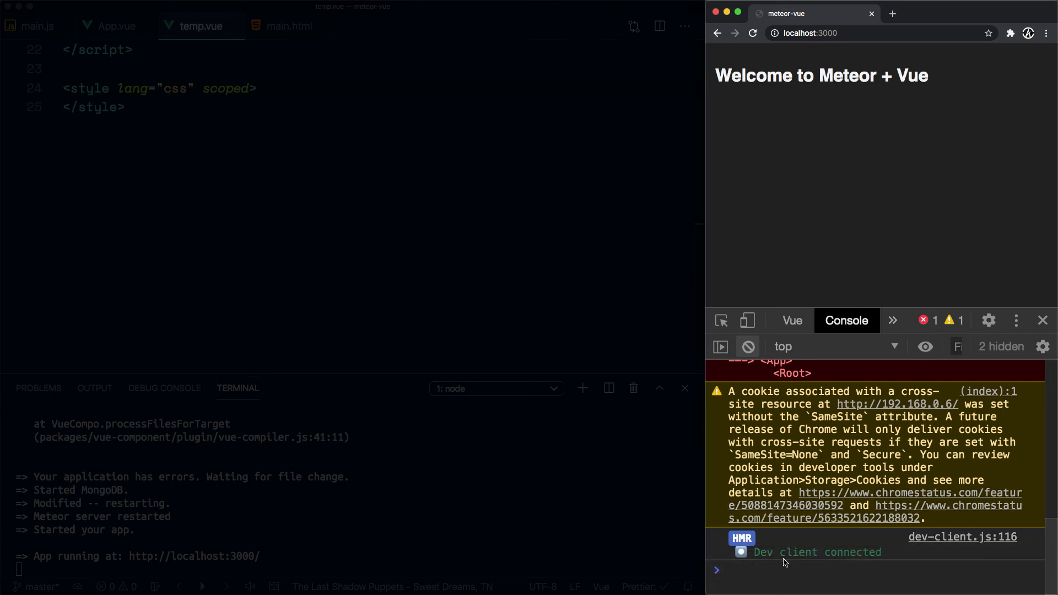
mouse_move(822, 146)
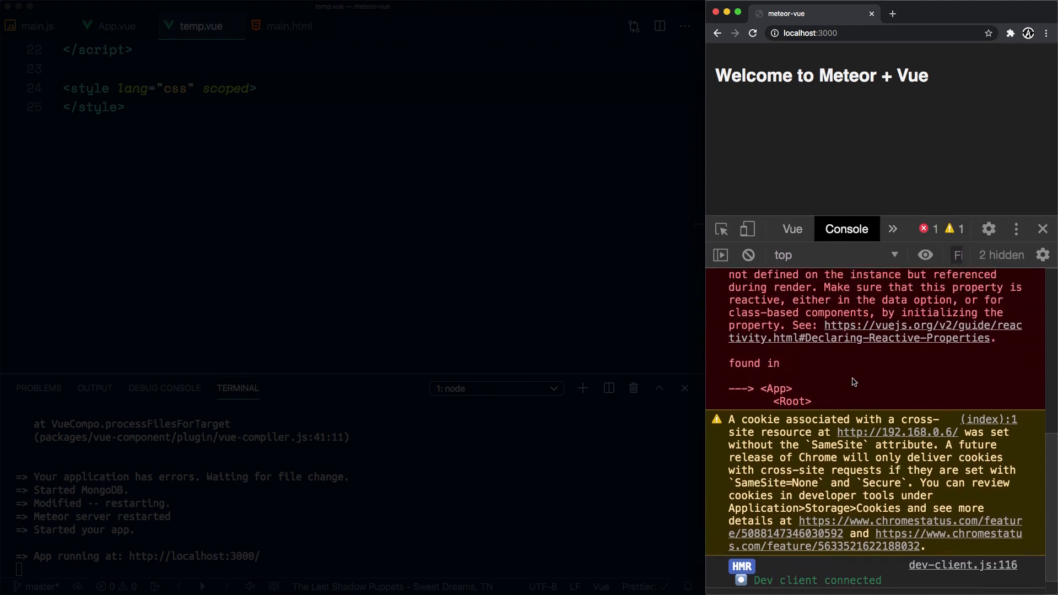
Step: Locate the [Vue warn] 'greeting' message in the Console, then return to VS Code
scroll("up", 3)
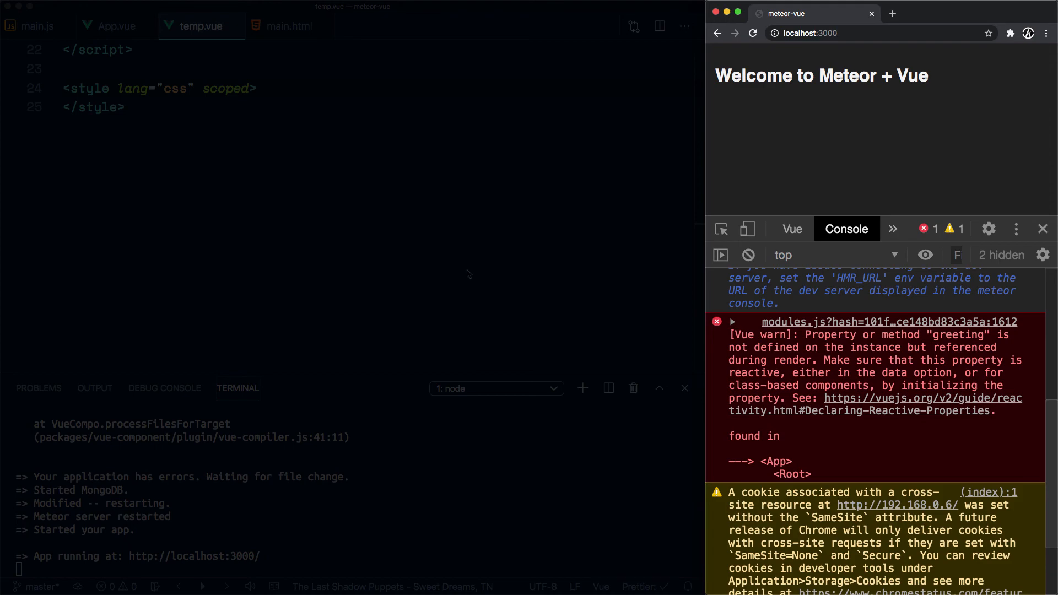
left_click(113, 25)
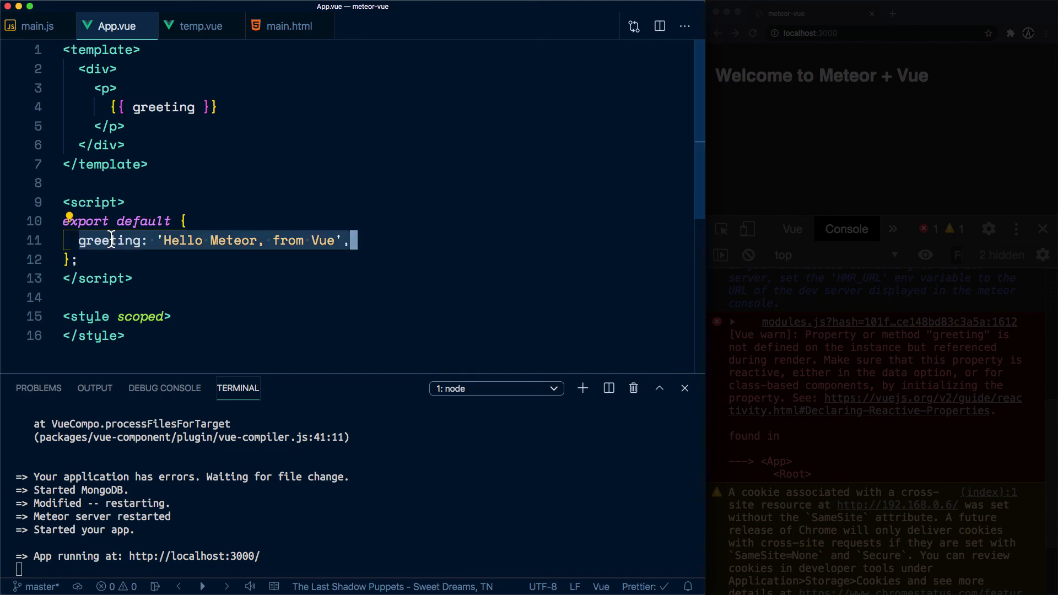
Step: Wrap greeting in data() { return { greeting: 'Hello Meteor, from Vue' }; }
type("data() {")
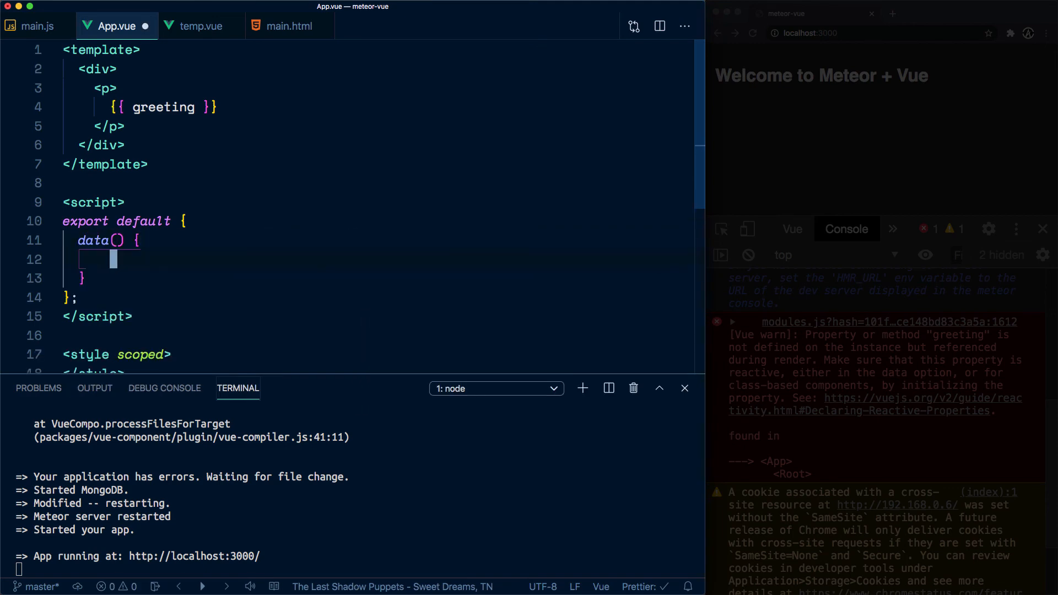
type("return {}")
type("greeting: 'Hello Meteor, from Vue',")
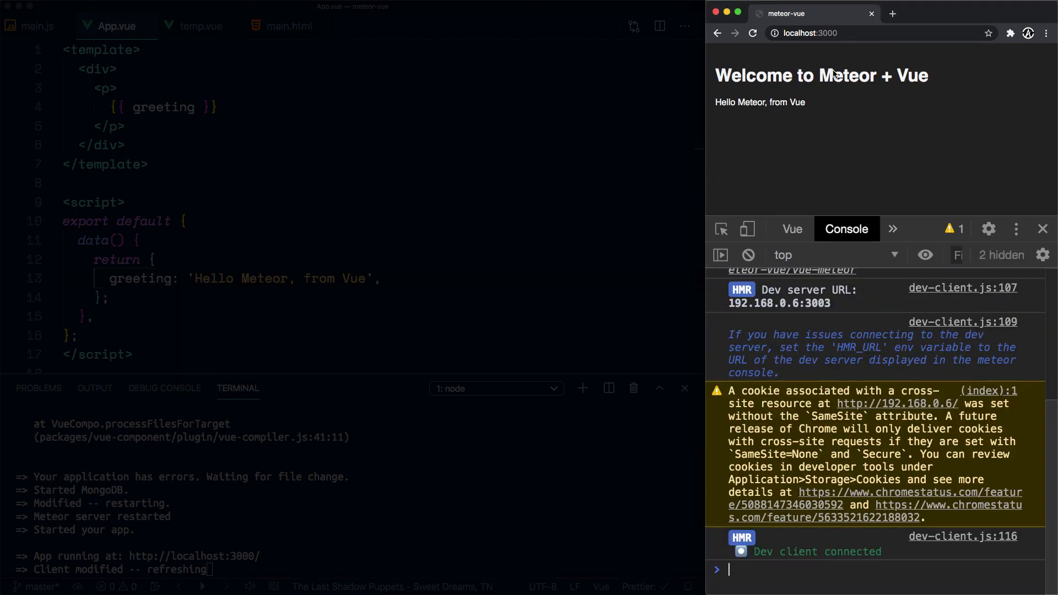
Step: Check the localhost:3000 page shows 'Hello Meteor, from Vue' without the warning
scroll("up", 3)
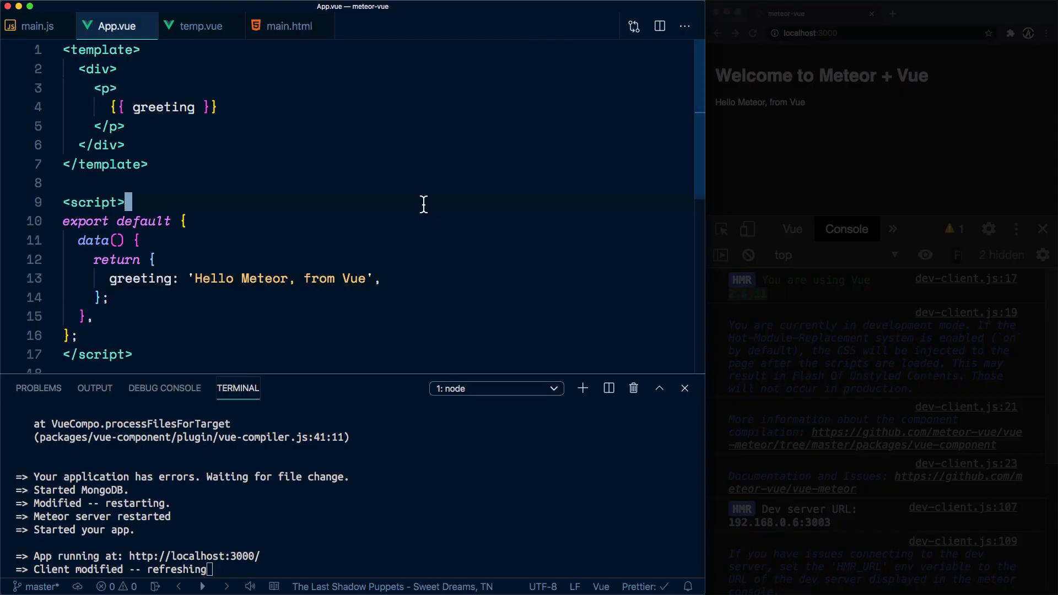
Step: Open package.json via Cmd+P and locate the "vue": "^2.6.11" dependency
type("pa")
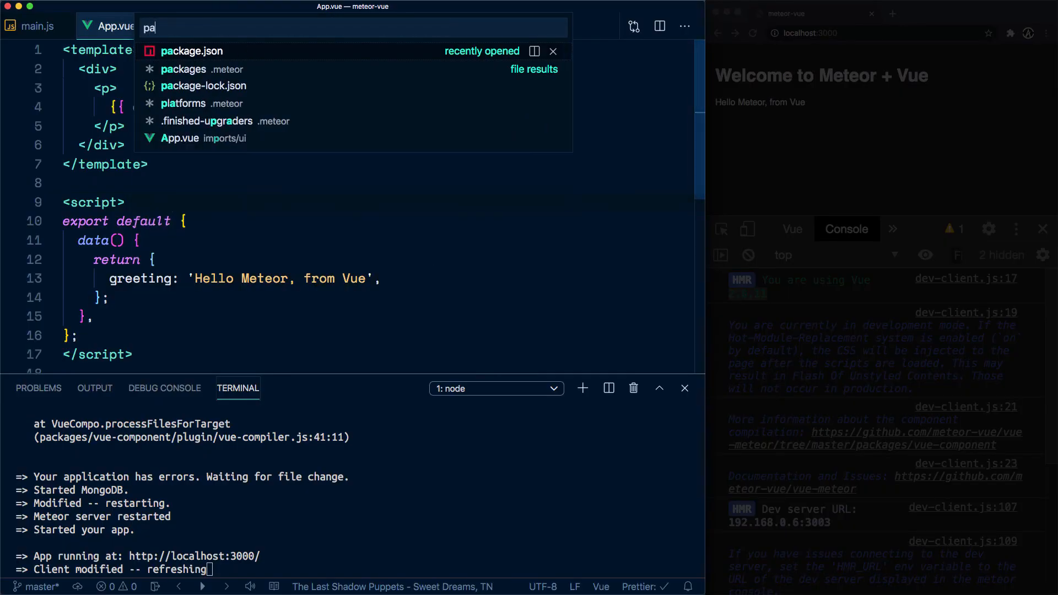
left_click(192, 51)
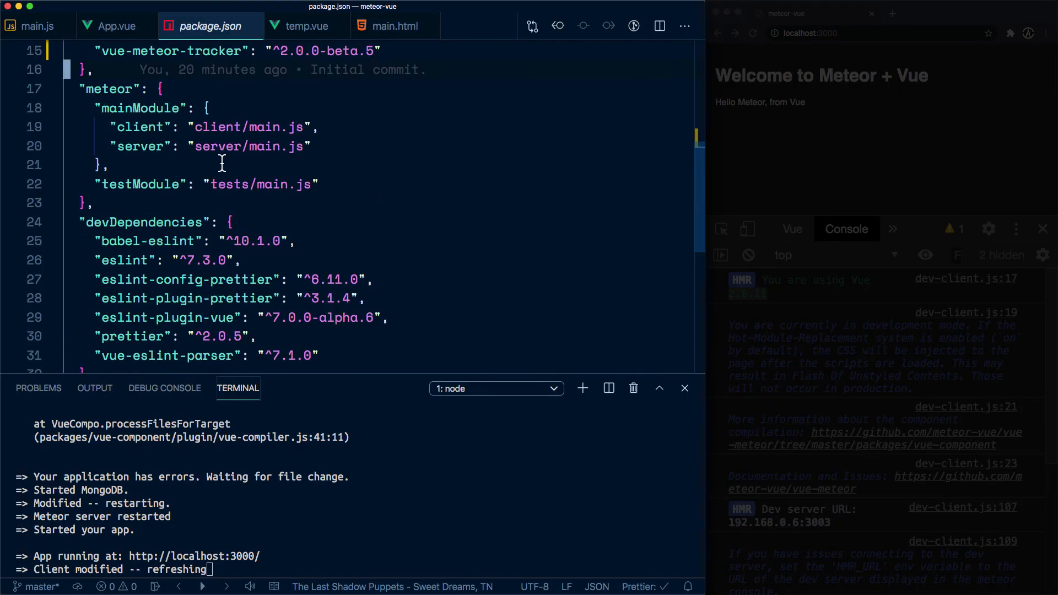
scroll("up", 3)
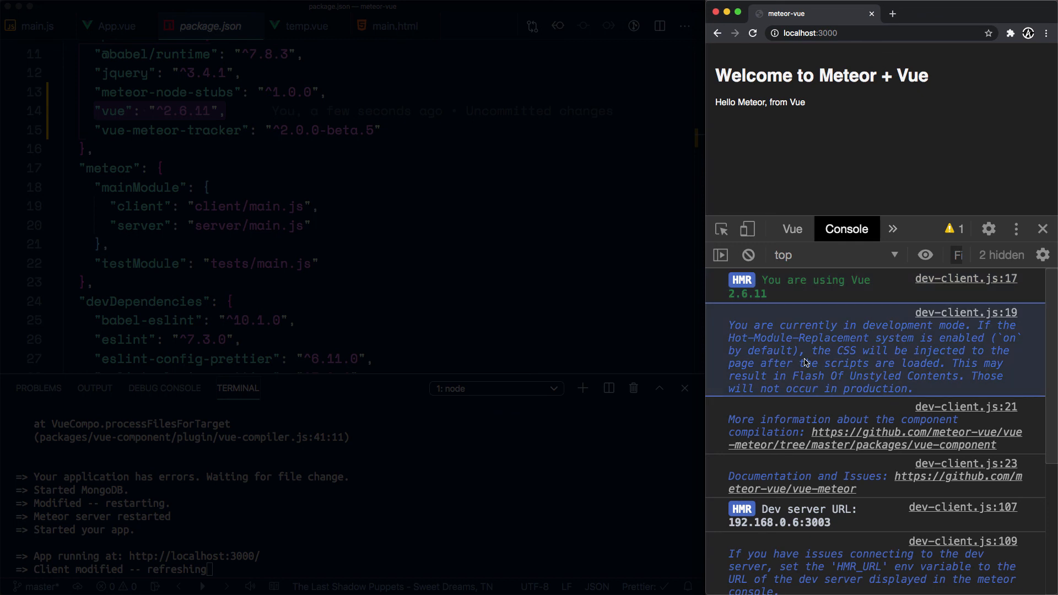
scroll("down", 3)
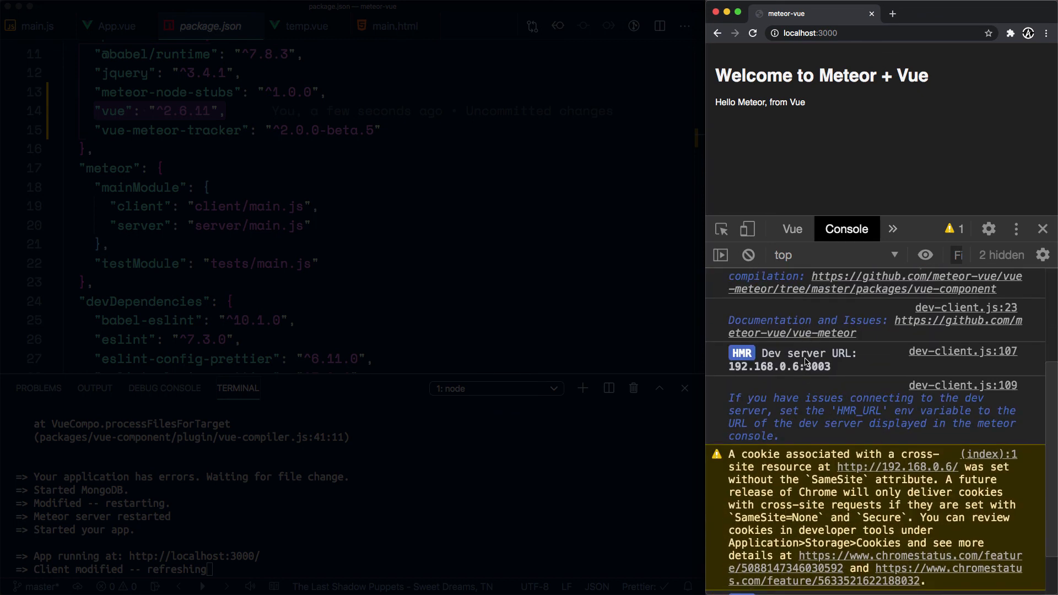